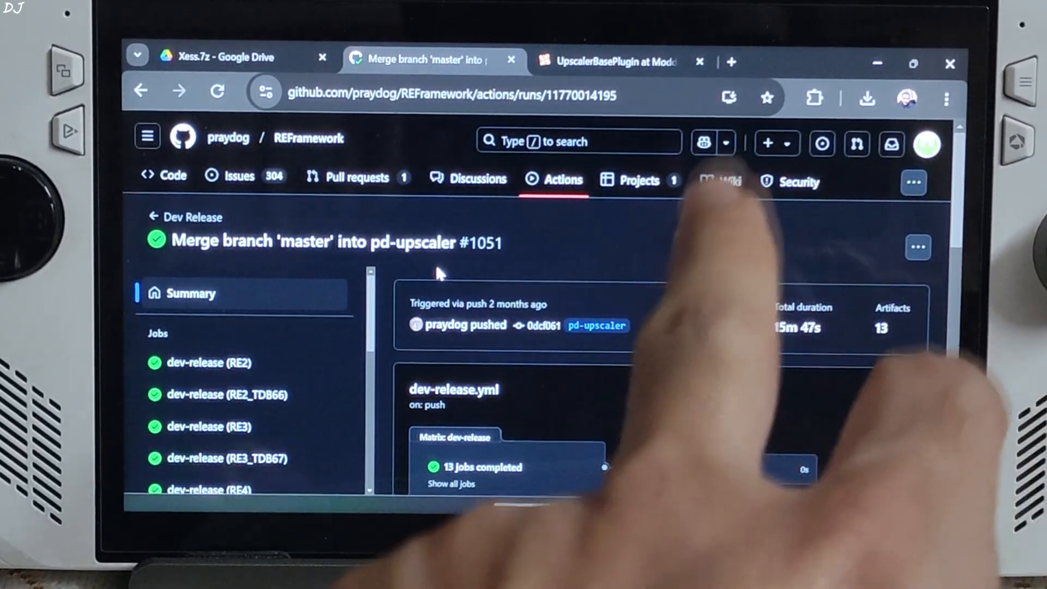
Scroll to the dev-release run's Artifacts and download the RE4 REFramework build
scroll(down, 3)
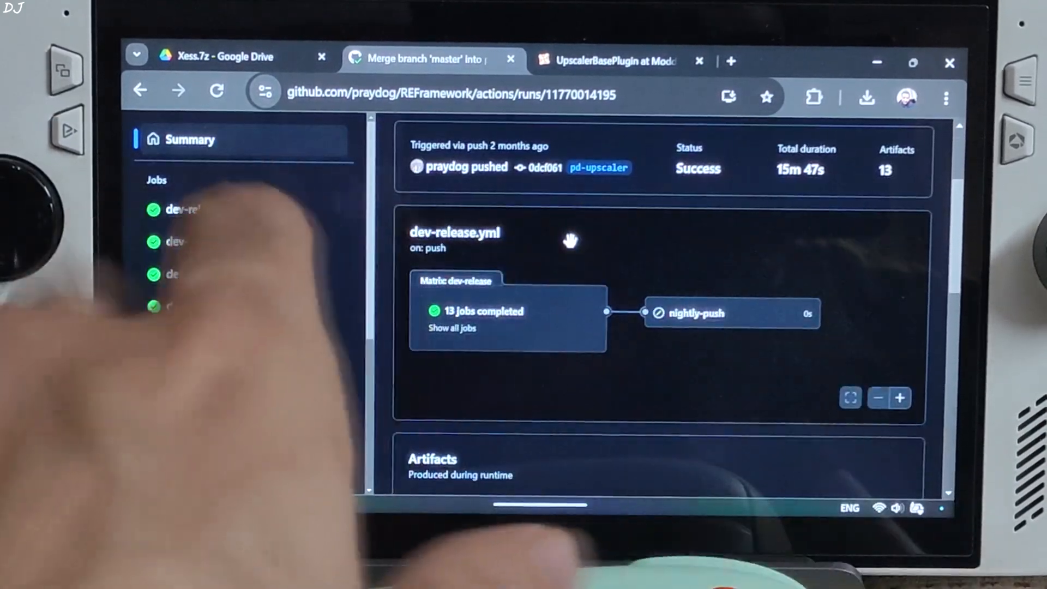
scroll(down, 3)
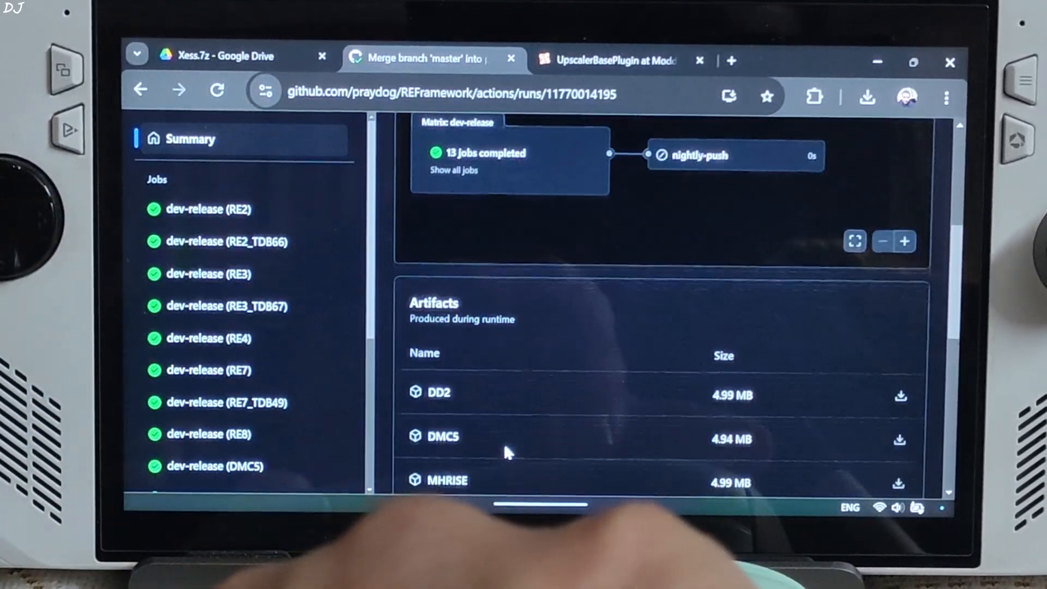
scroll(down, 3)
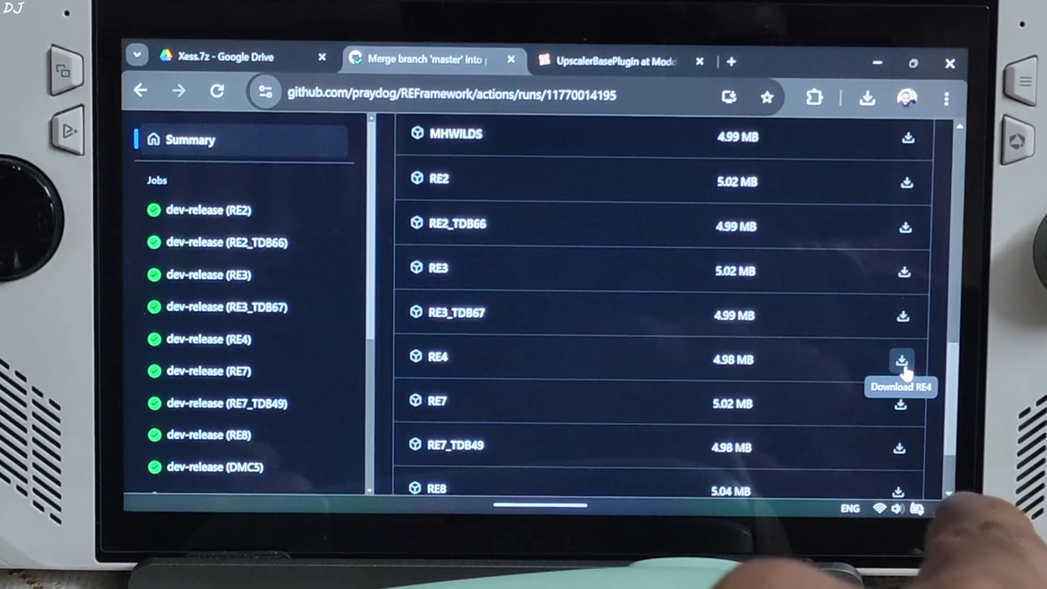
click(901, 361)
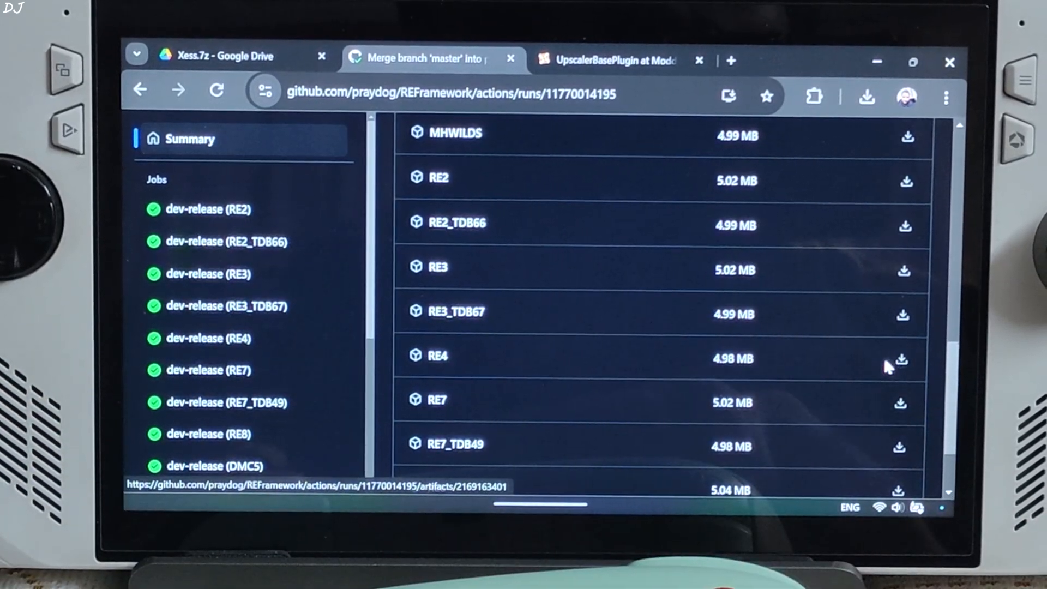
click(609, 54)
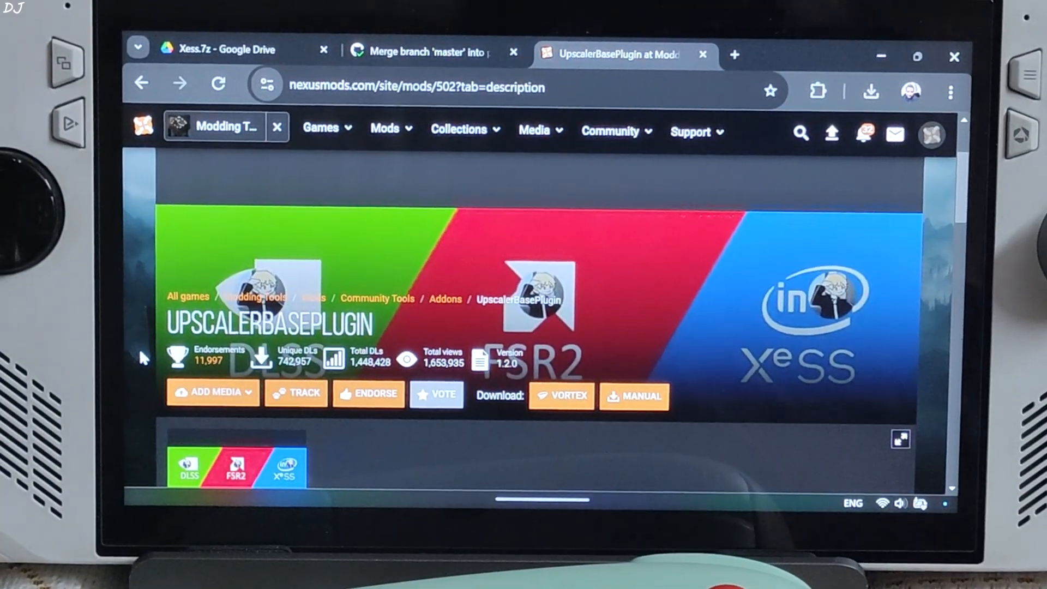
Browse UpscalerBasePlugin's Files list down to Old Files, then close the mod page
scroll(down, 3)
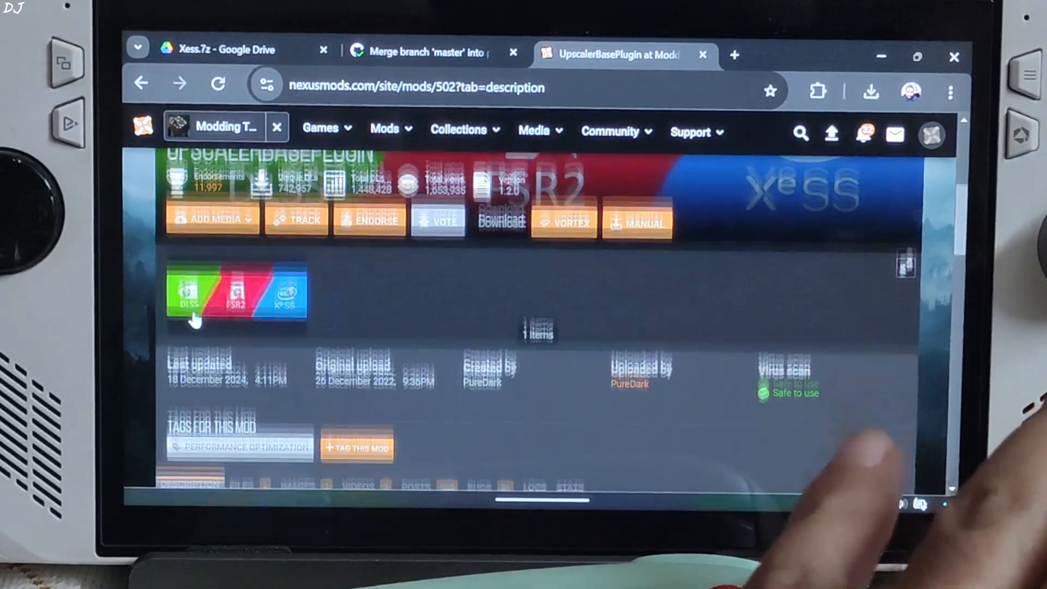
click(244, 261)
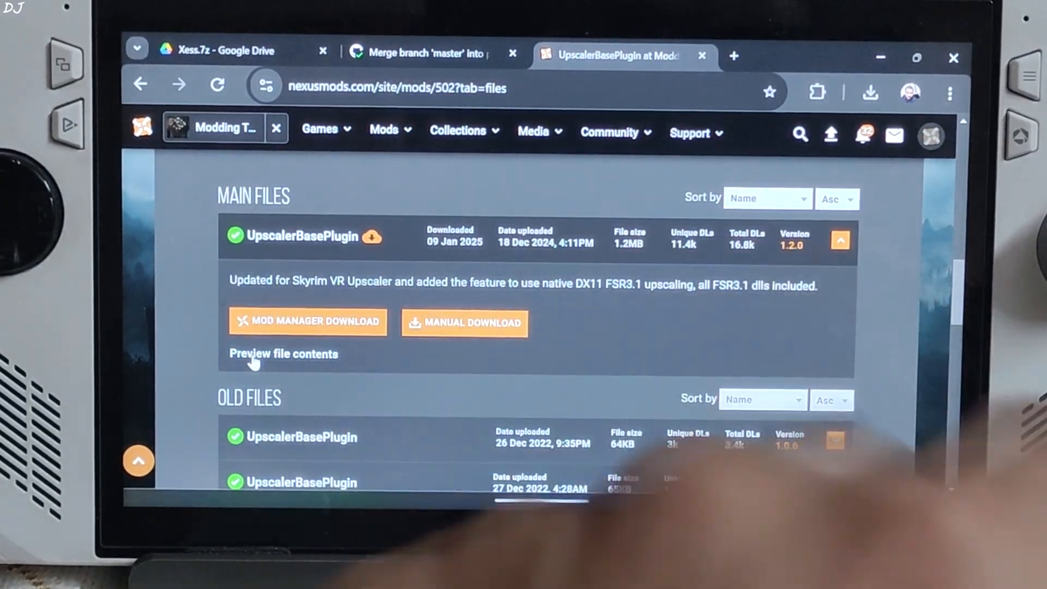
scroll(down, 3)
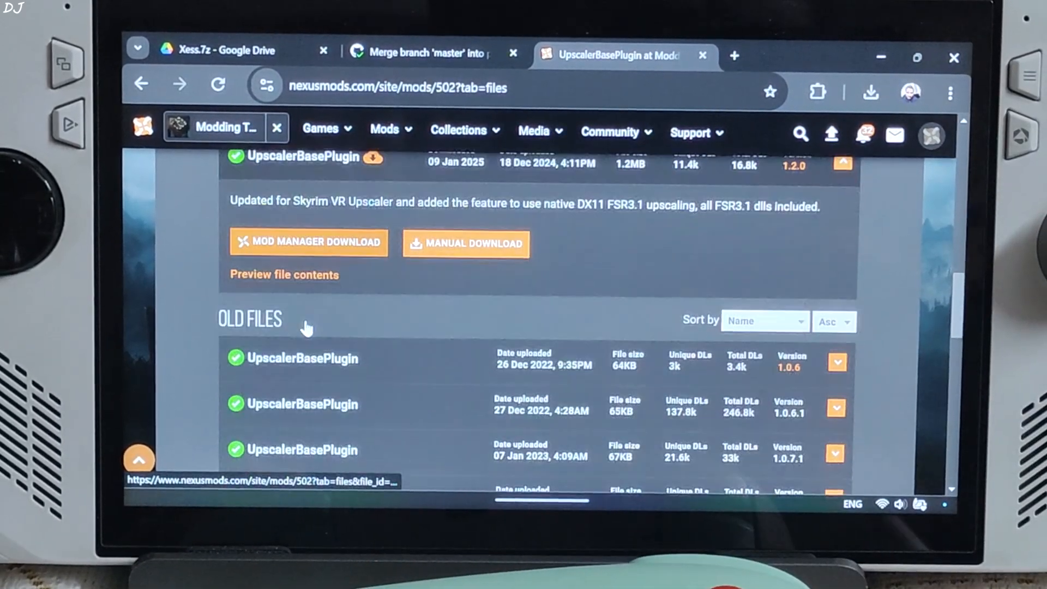
scroll(down, 3)
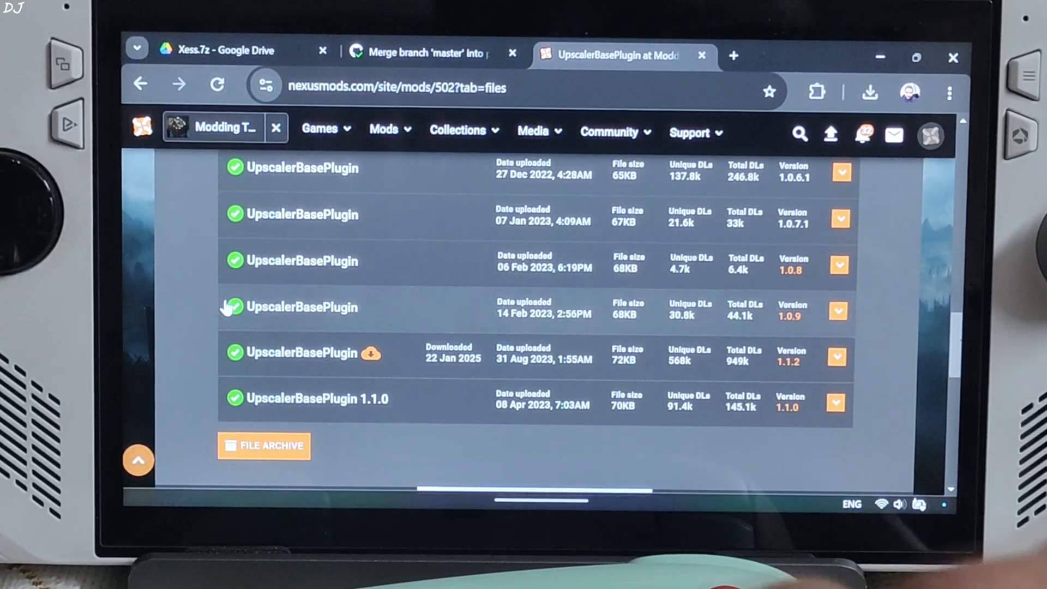
mouse_move(767, 381)
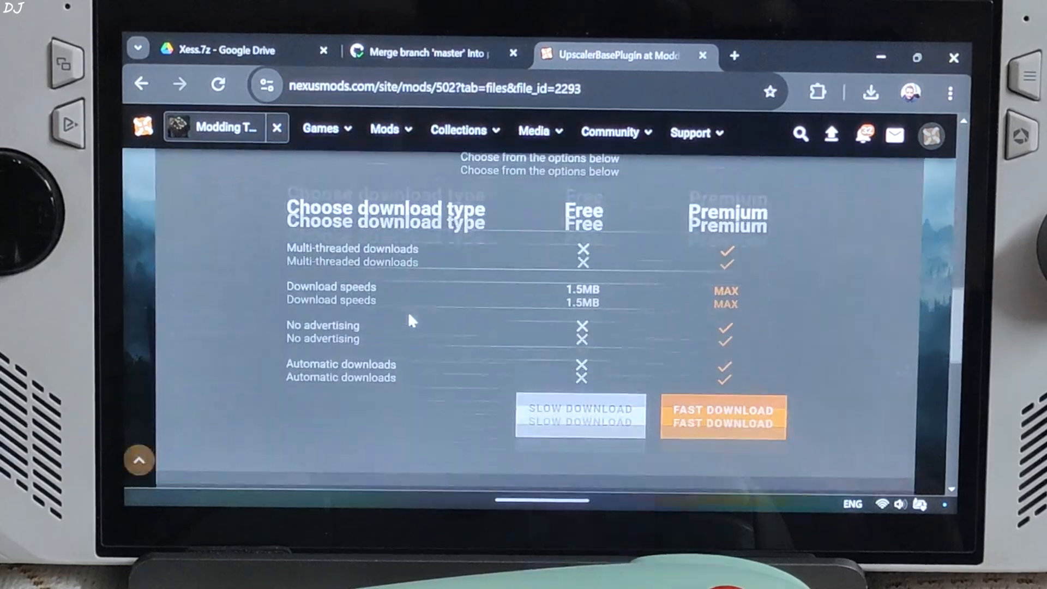
scroll(down, 3)
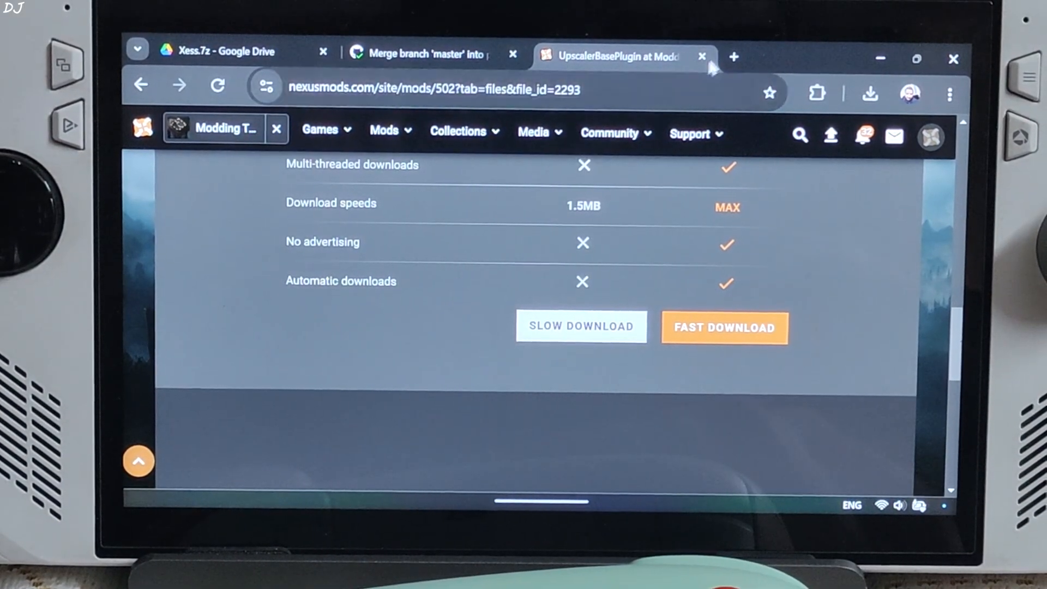
click(224, 51)
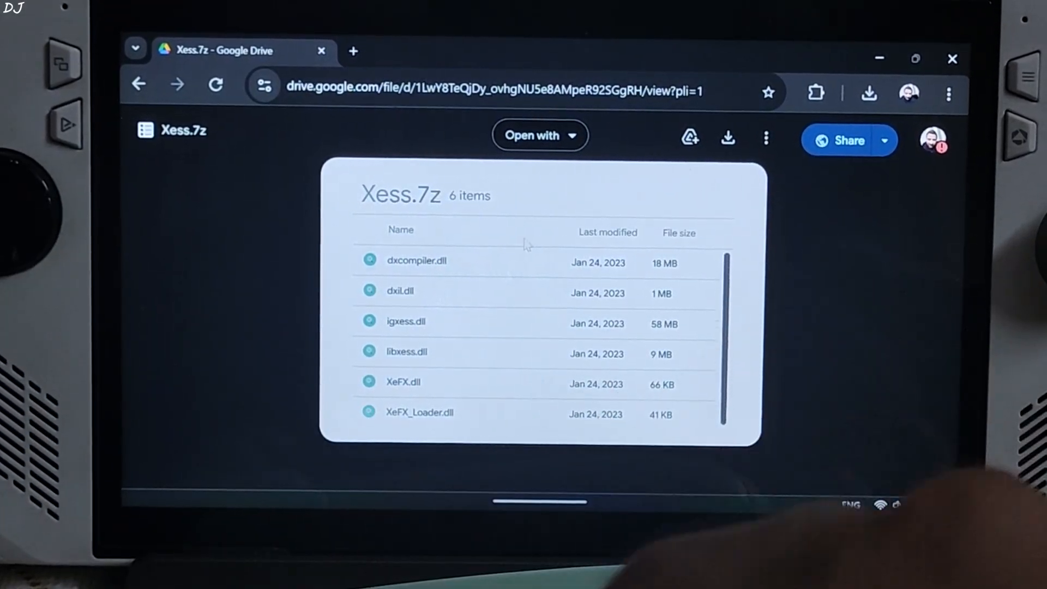
mouse_move(728, 138)
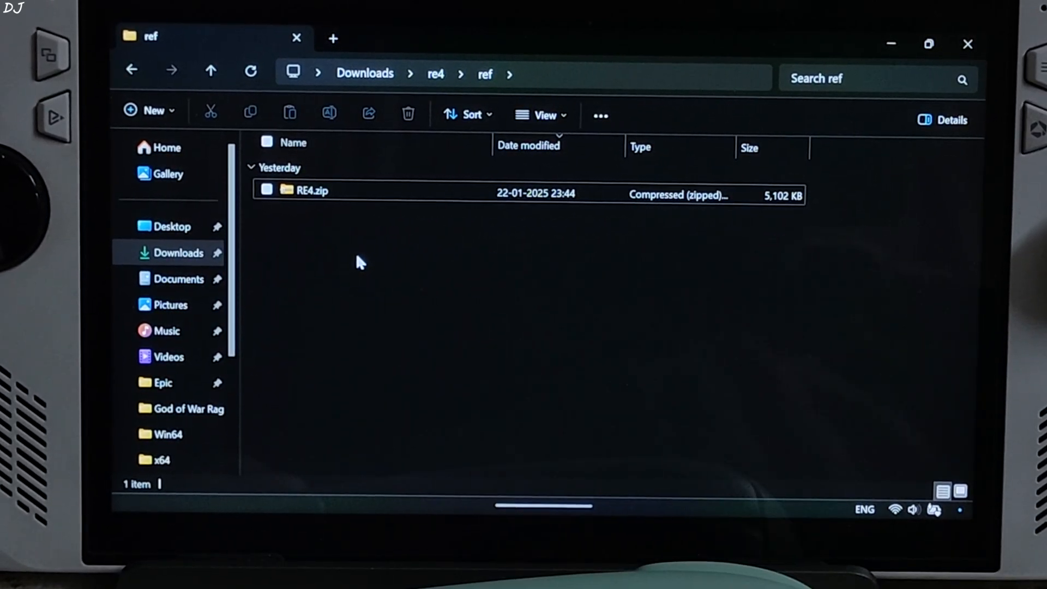
Open RE4.zip and its nested RE4.zip to view dinput8.dll and the reframework folder
click(310, 193)
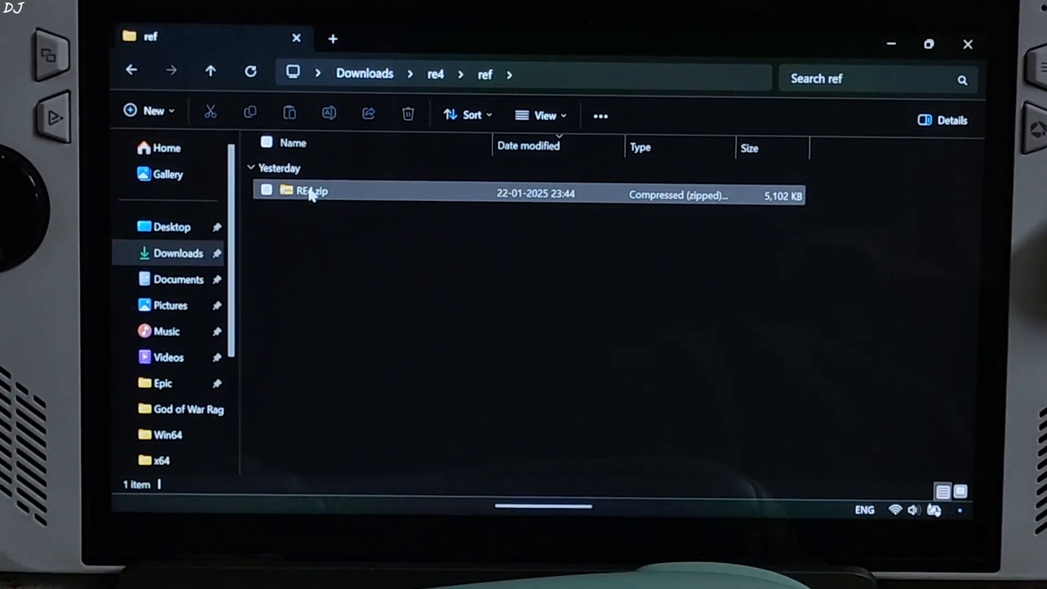
double_click(309, 193)
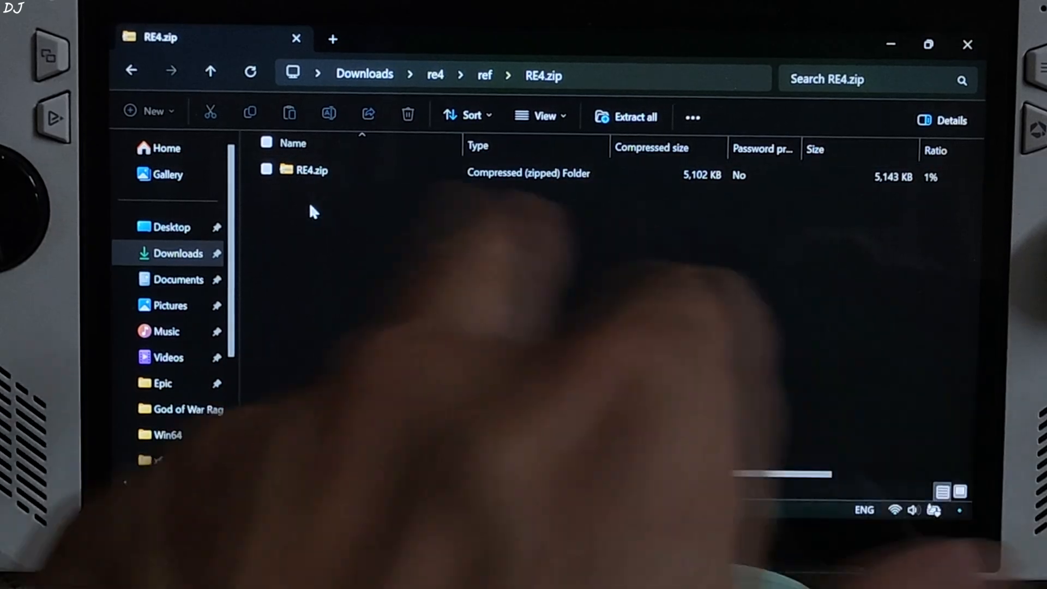
click(309, 171)
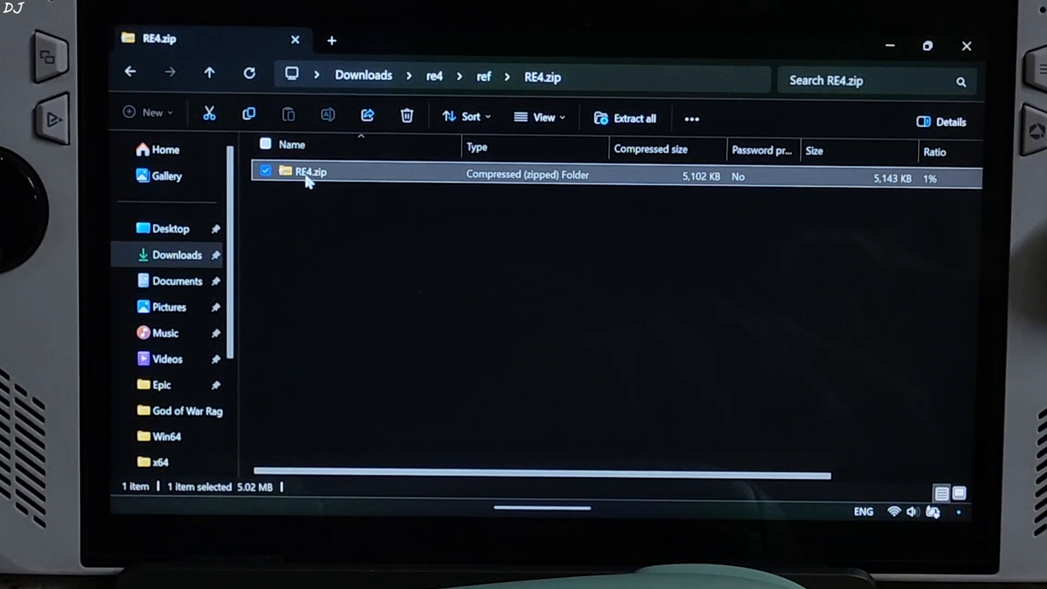
double_click(309, 172)
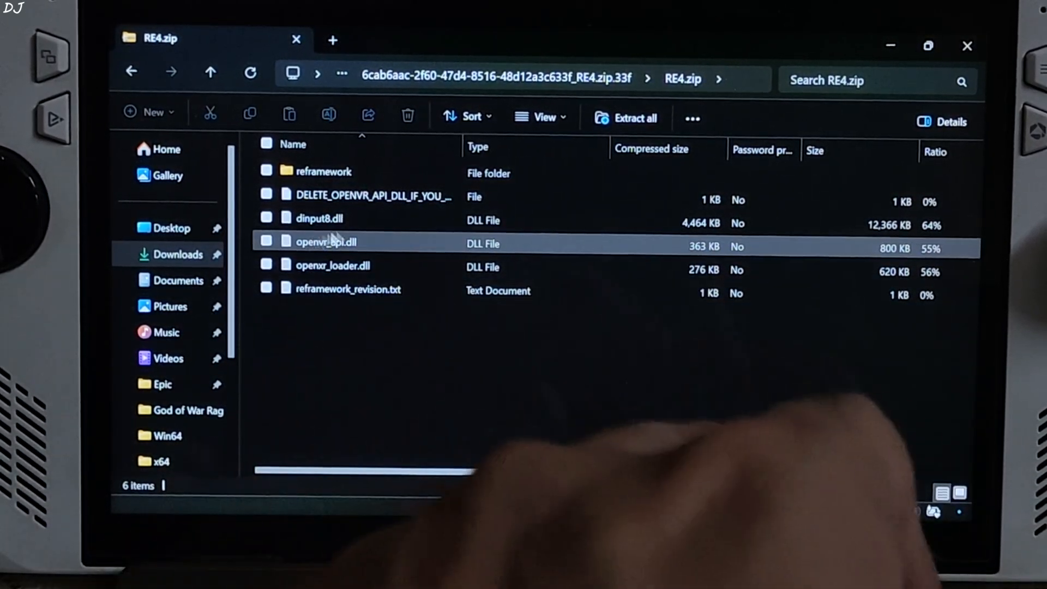
right_click(319, 218)
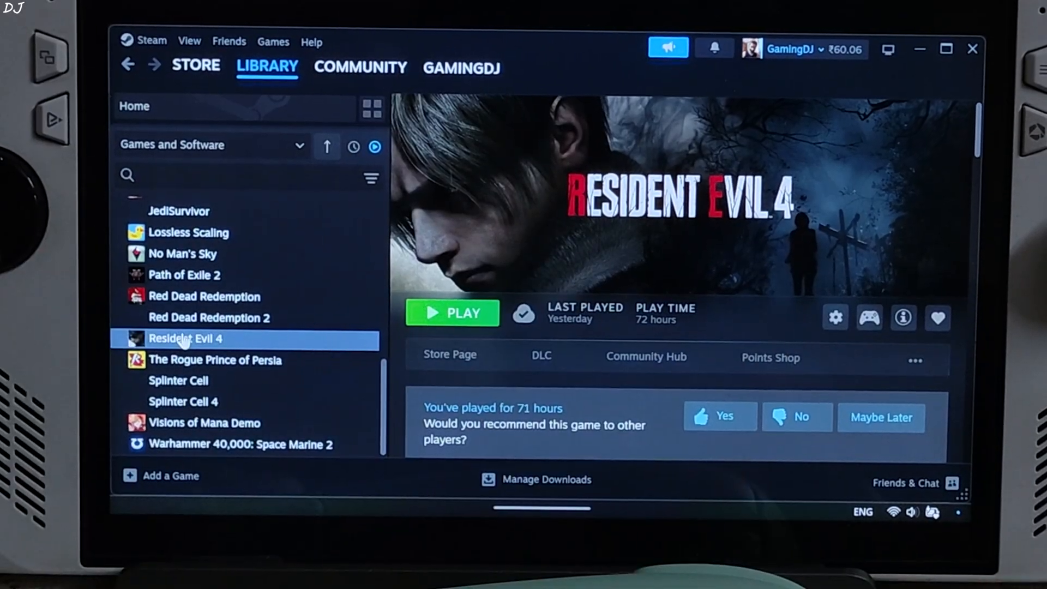
Browse Resident Evil 4's local files from its Steam Library context menu
right_click(185, 339)
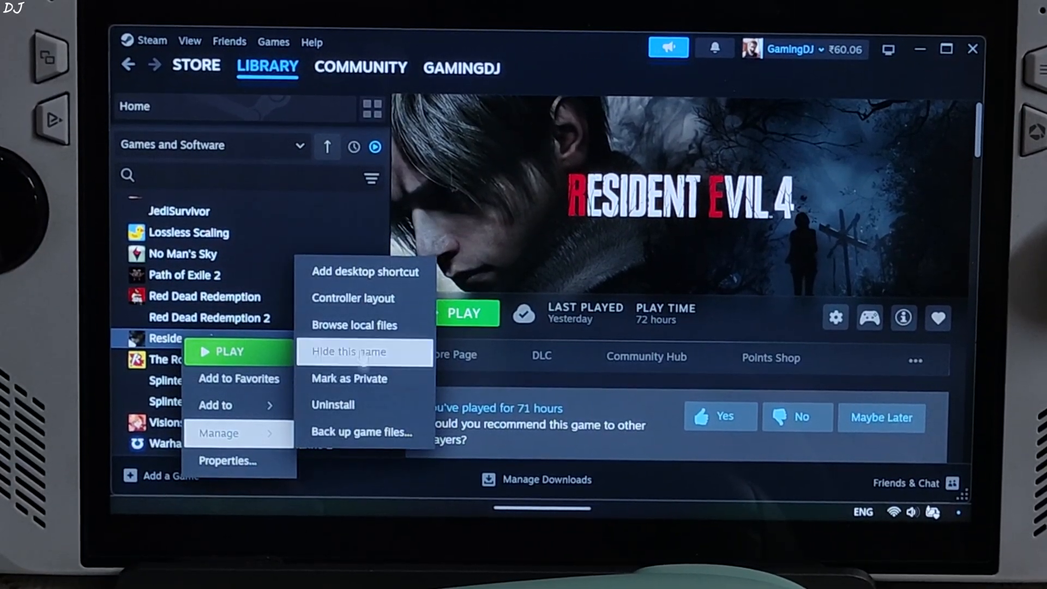
click(354, 325)
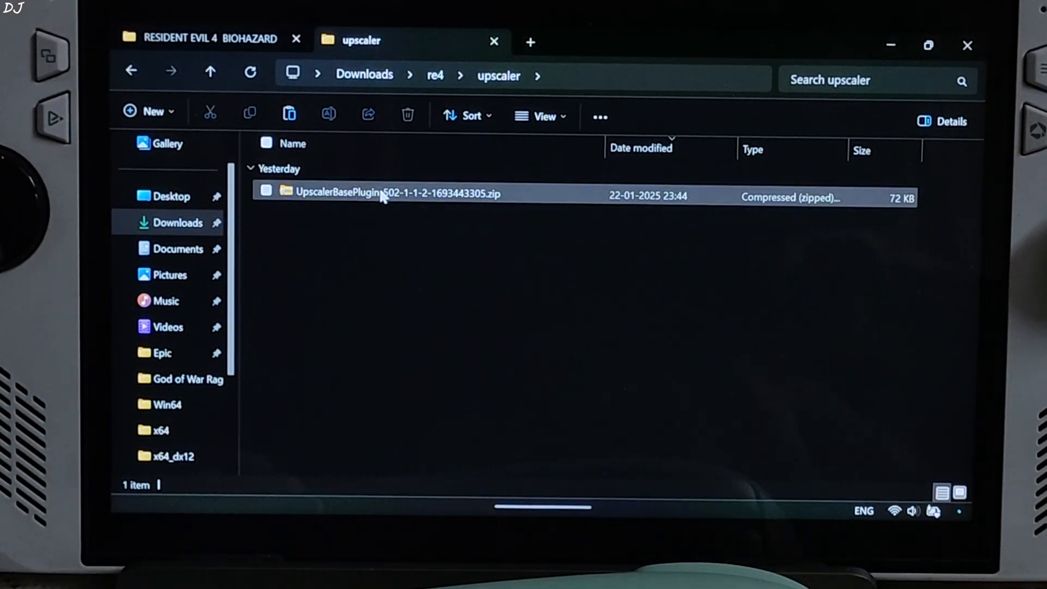
Open the UpscalerBasePlugin zip and its inner folder to reach PDPerfPlugin.dll
double_click(398, 193)
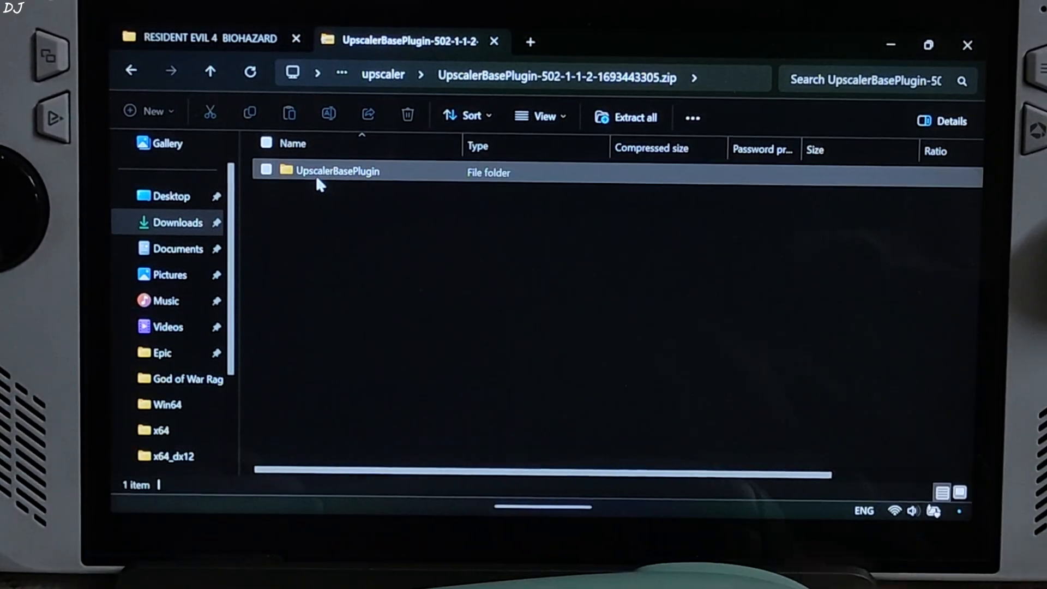
double_click(337, 171)
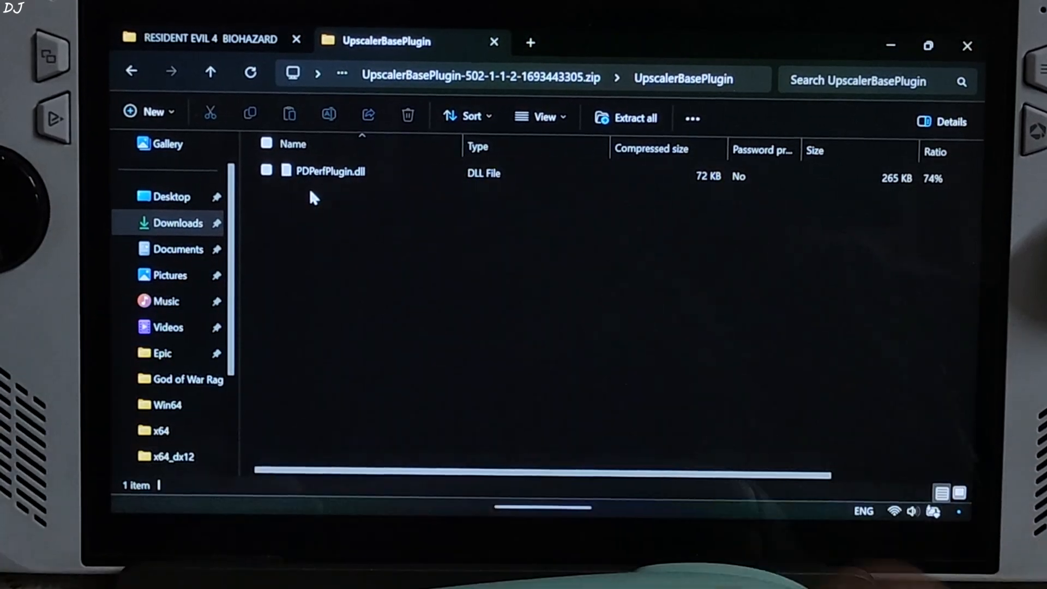
right_click(328, 170)
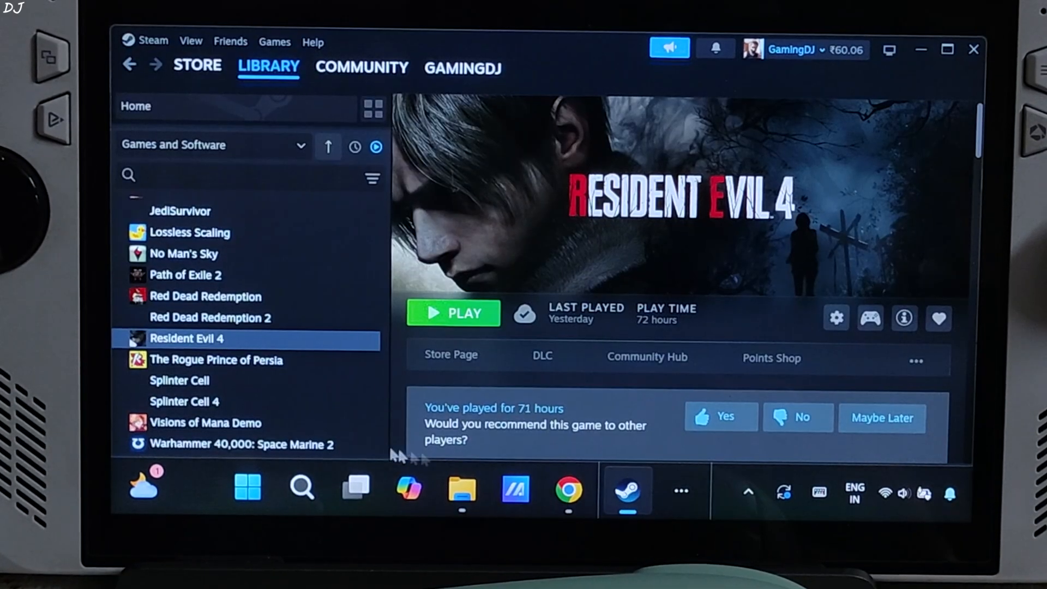
Reopen Resident Evil 4's 23-item game folder containing dinput8.dll via Manage > Browse local files
right_click(188, 338)
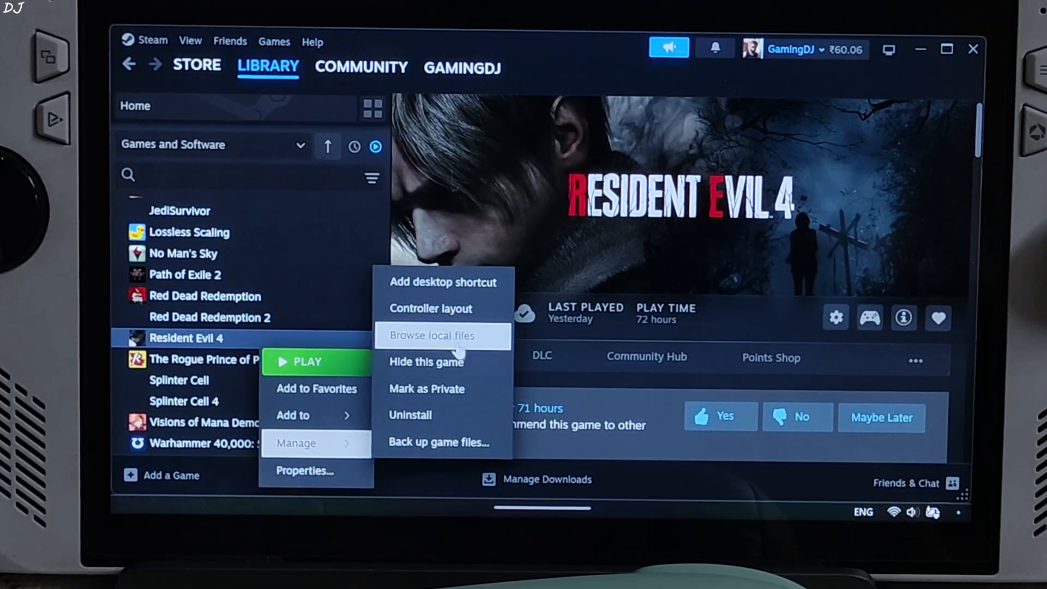
click(431, 335)
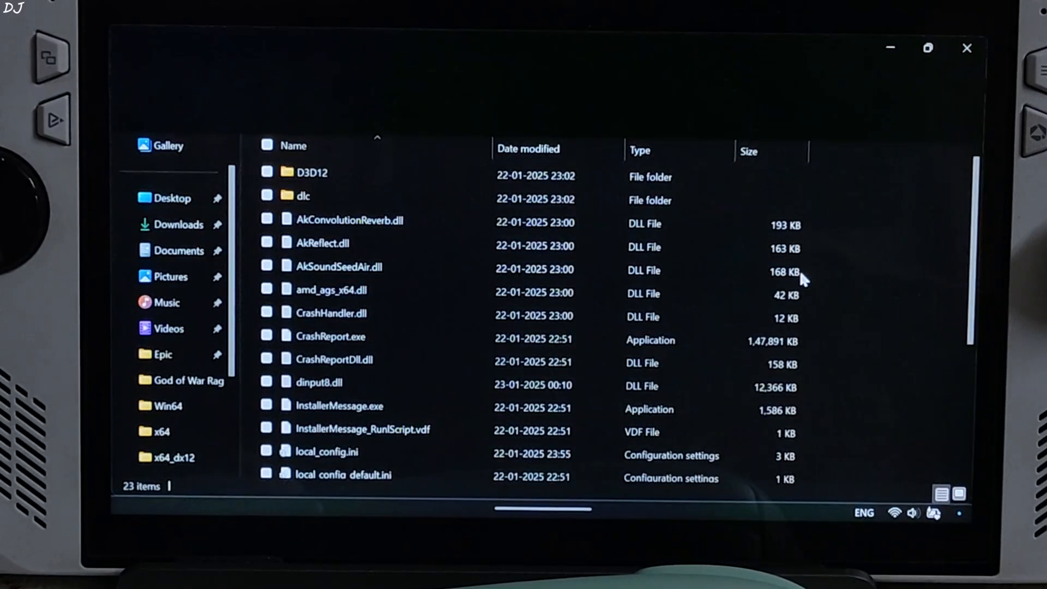
right_click(801, 279)
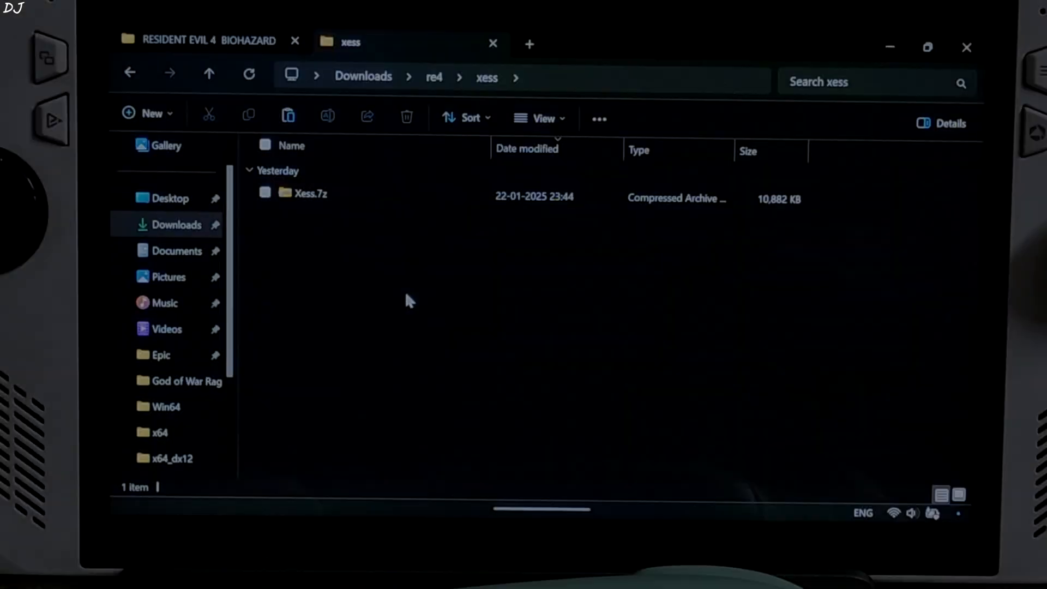
Open the Xess.7z archive, then browse Resident Evil 4's local game folder again from Steam
click(310, 194)
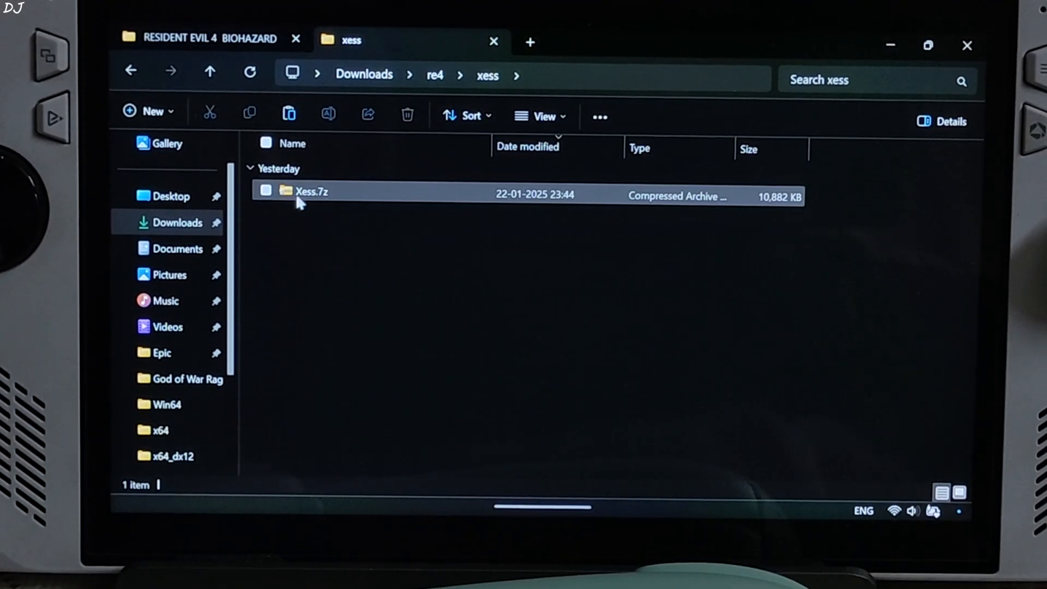
double_click(312, 191)
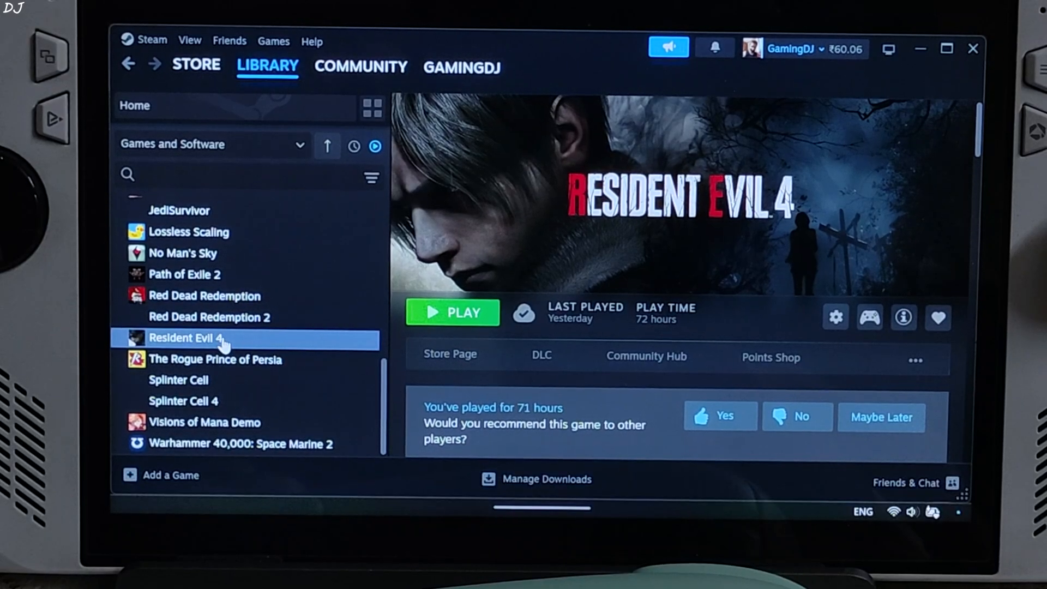
right_click(188, 337)
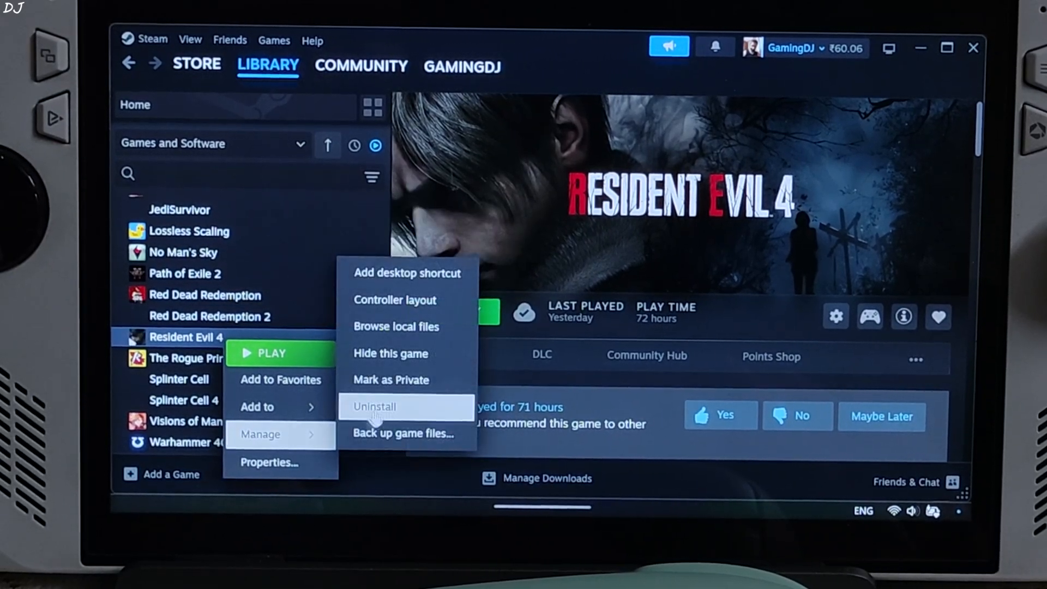
click(396, 327)
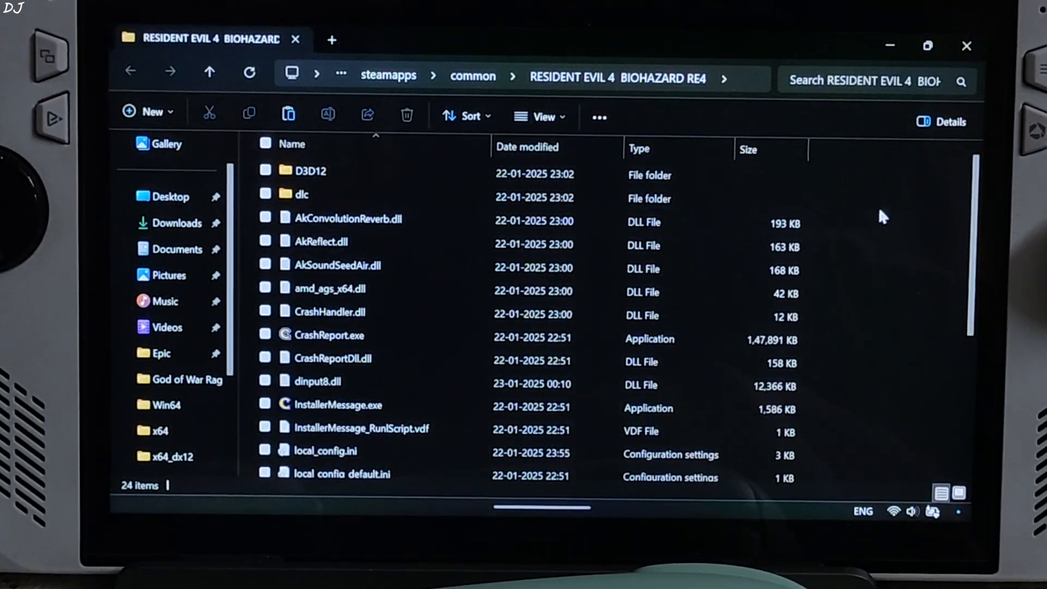
mouse_move(894, 247)
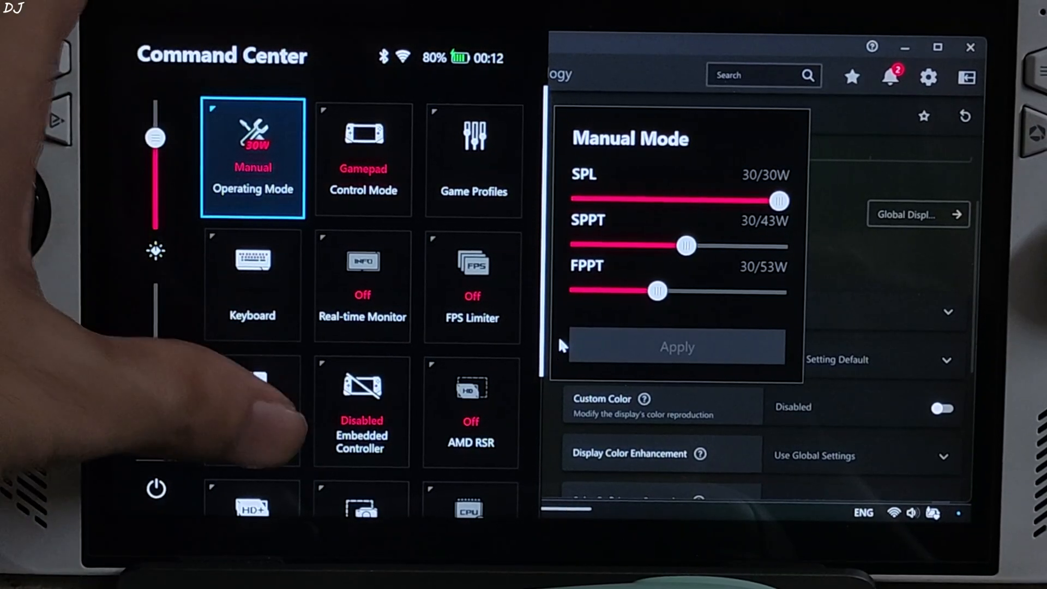
Scroll down in Armoury Crate's Command Center toward the operating mode settings
scroll(down, 3)
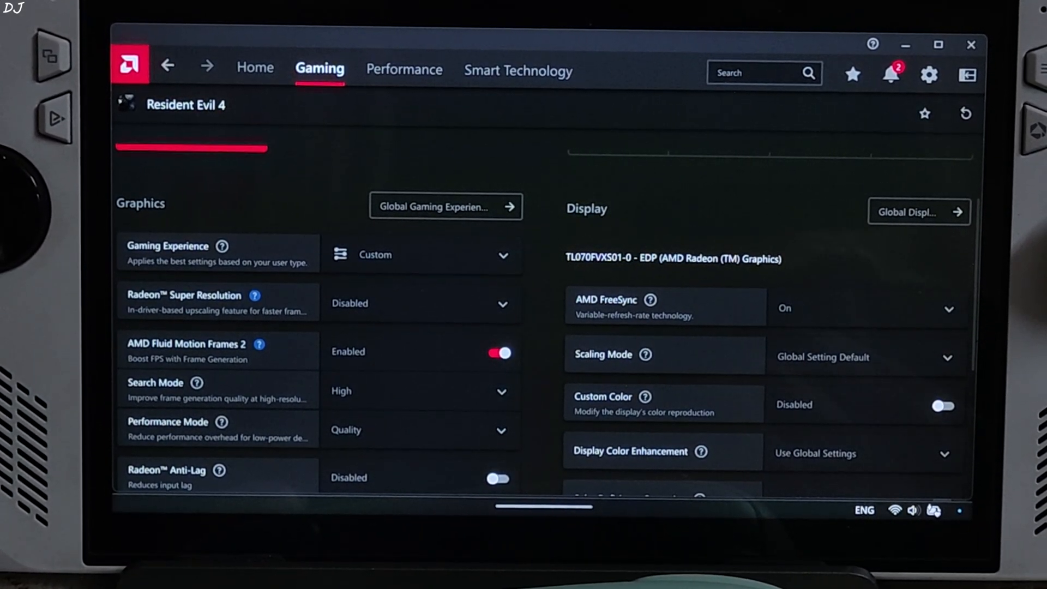
mouse_move(200, 163)
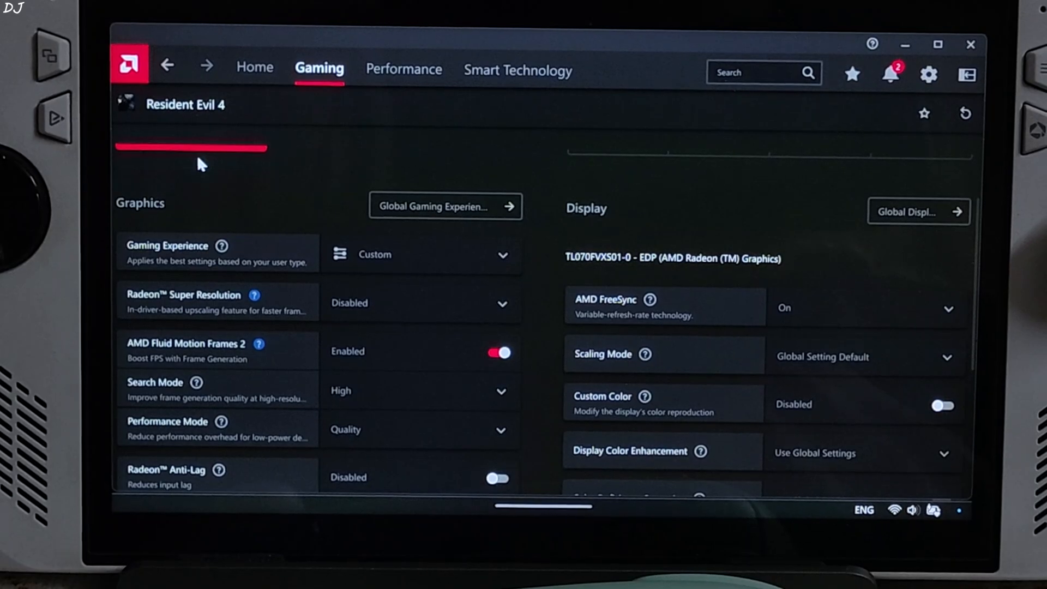
Scroll the Resident Evil 4 profile's Graphics section and switch AMD Fluid Motion Frames 2 off
scroll(down, 3)
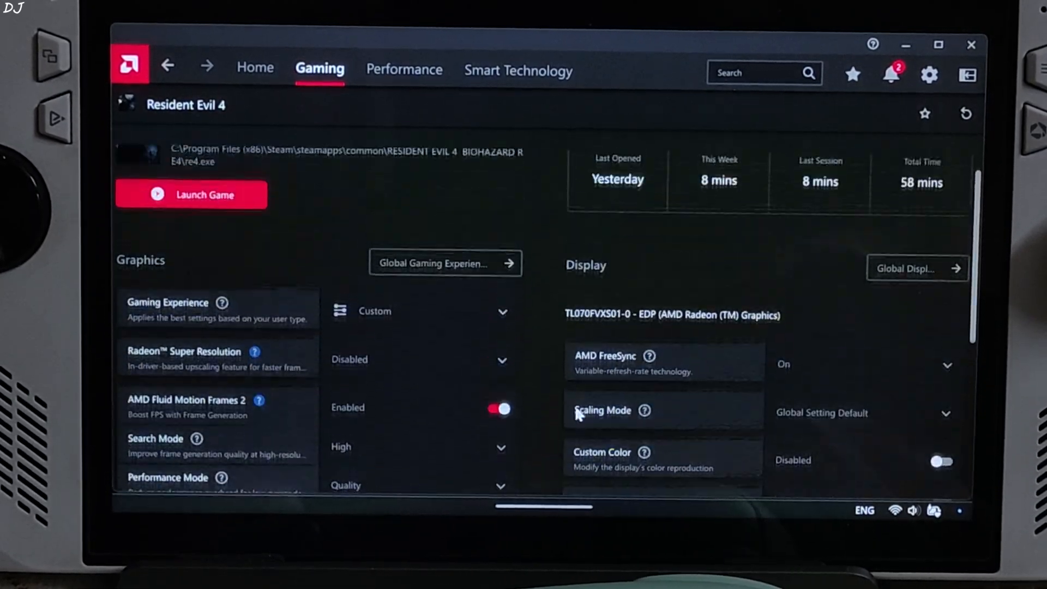
scroll(down, 3)
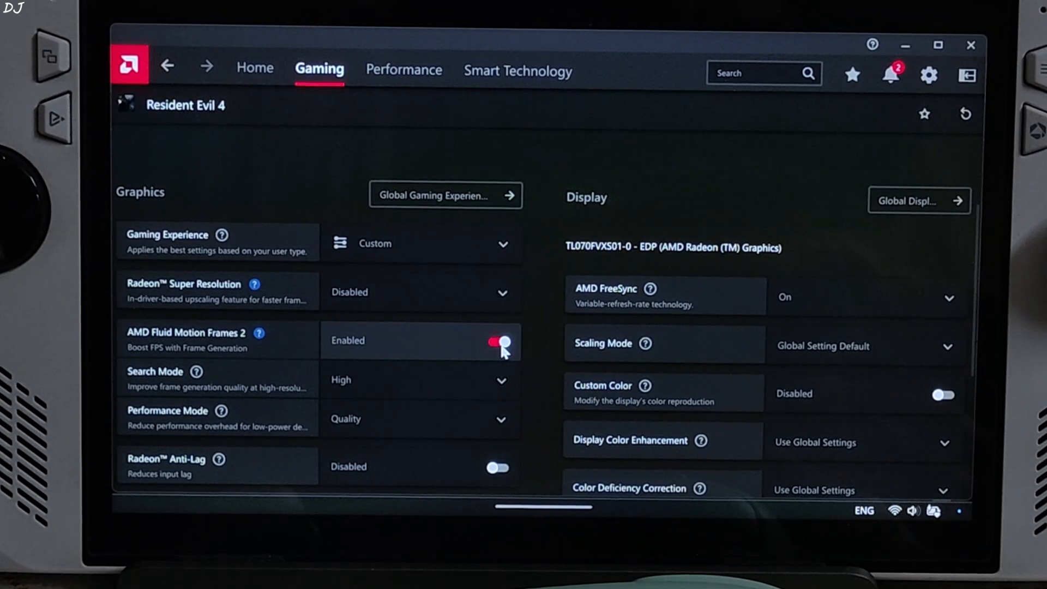
click(499, 341)
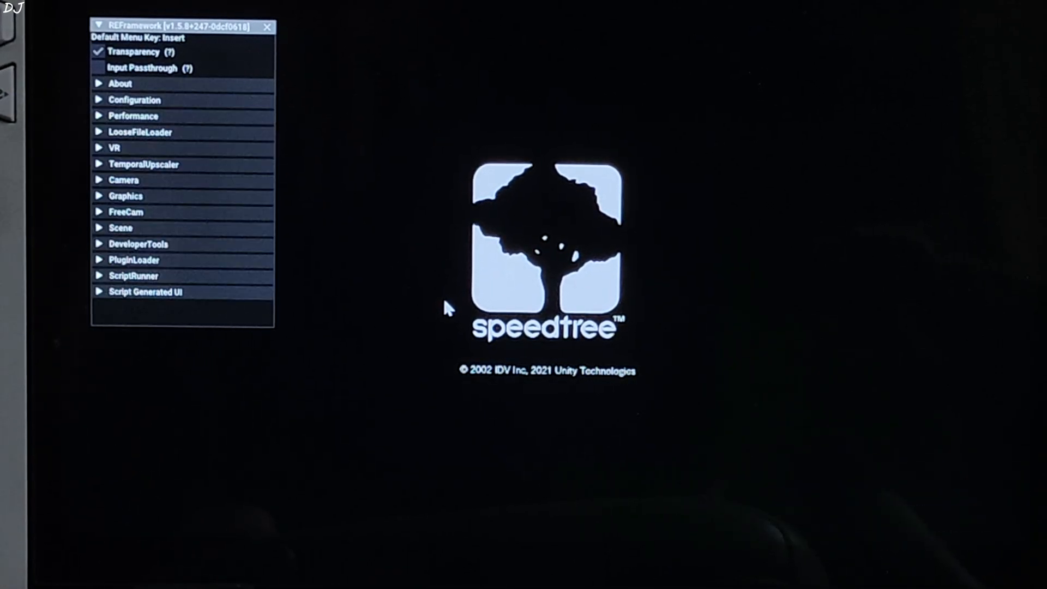
In the REFramework menu, expand TemporalUpscaler and set the XeSS quality level to Quality
key(alt+r)
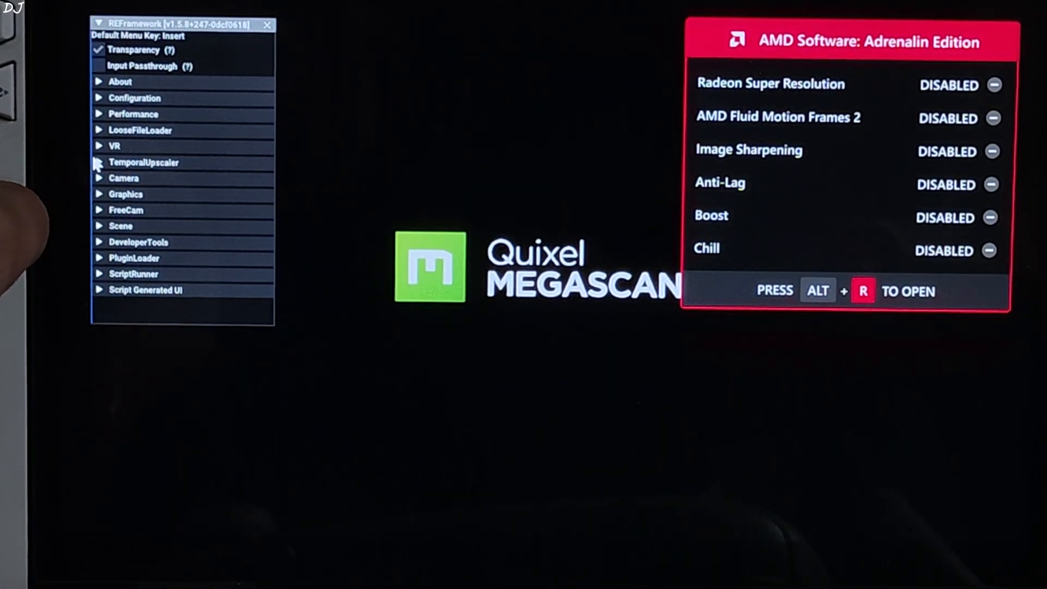
click(99, 162)
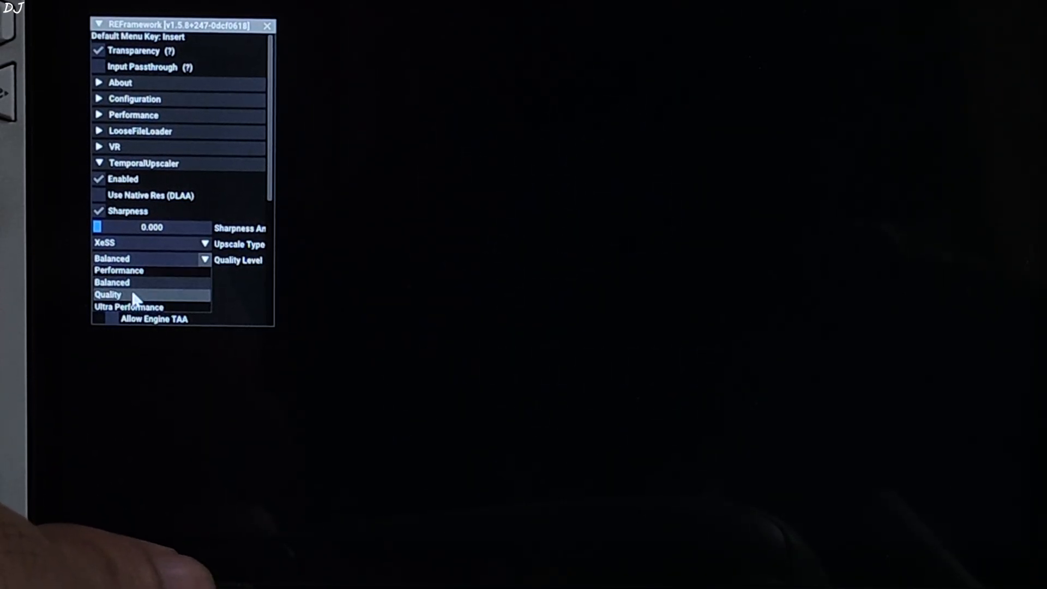
click(108, 295)
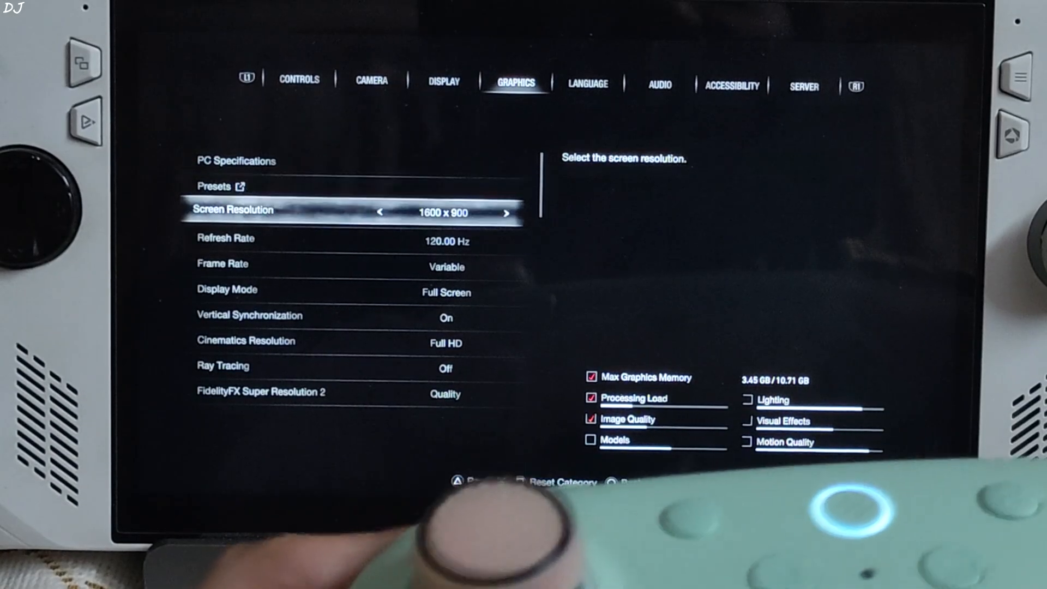
Set Screen Resolution to 1280 x 720 and Cinematics Resolution to Full HD
click(379, 213)
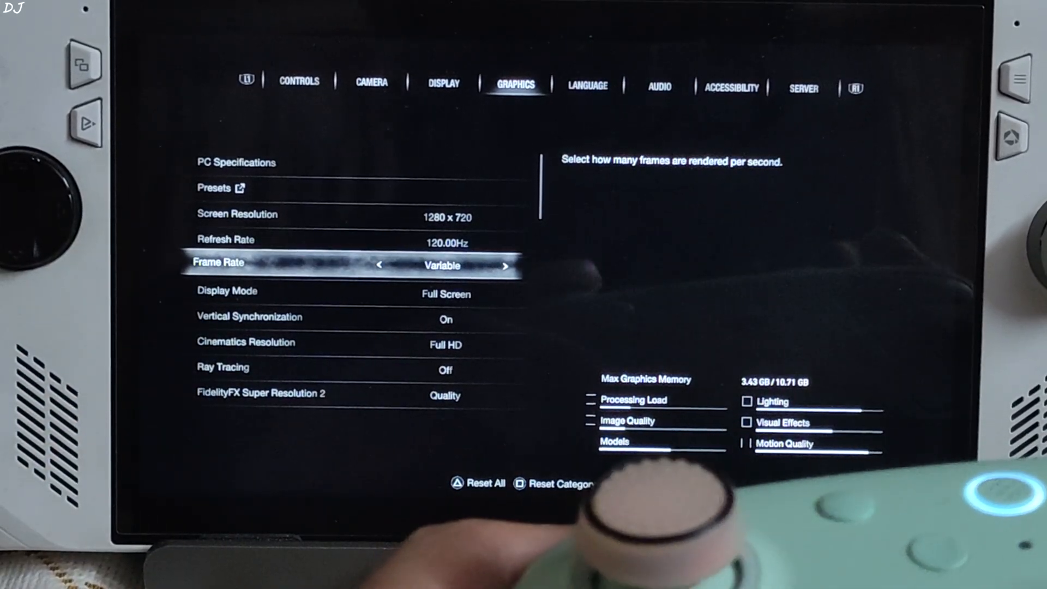
key(Down)
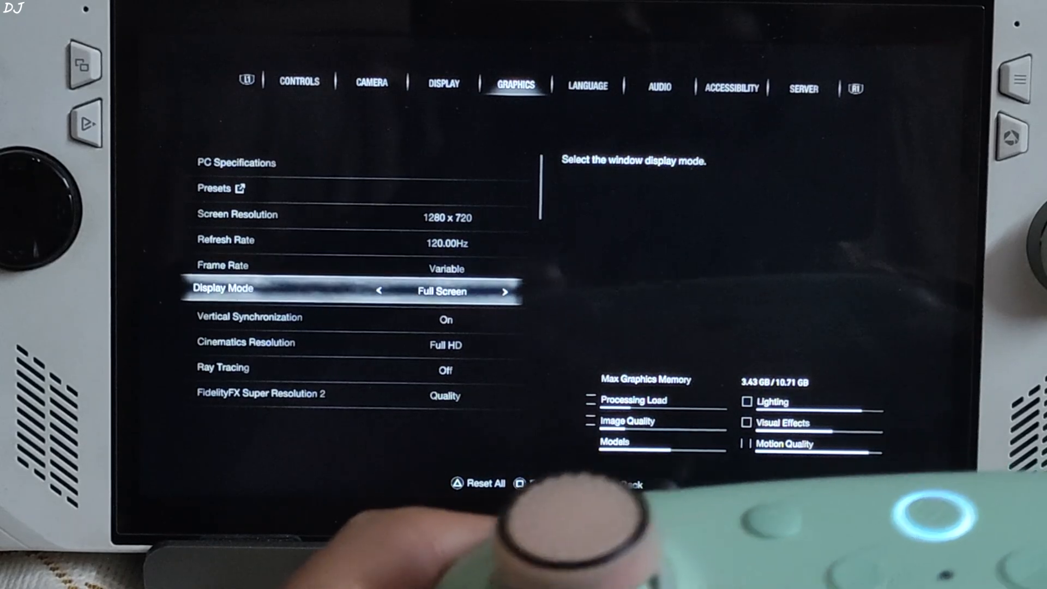
key(Up)
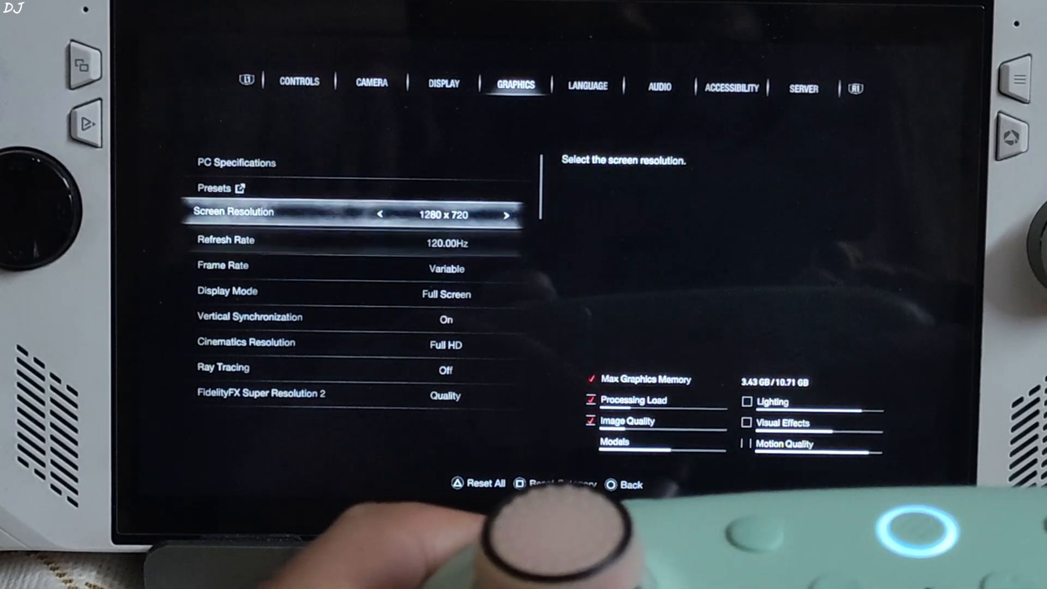
click(214, 187)
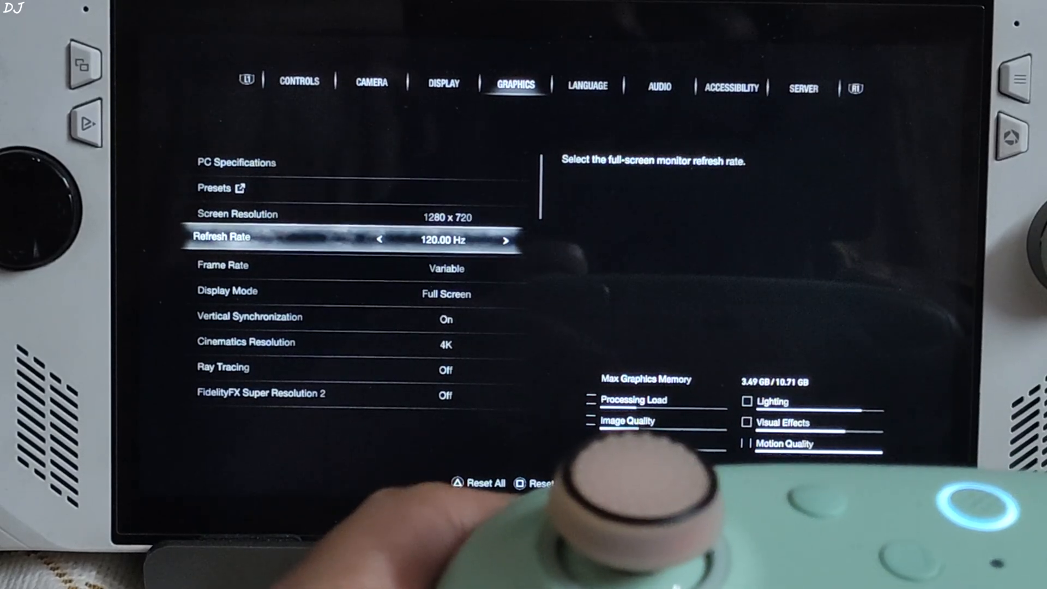
key(down)
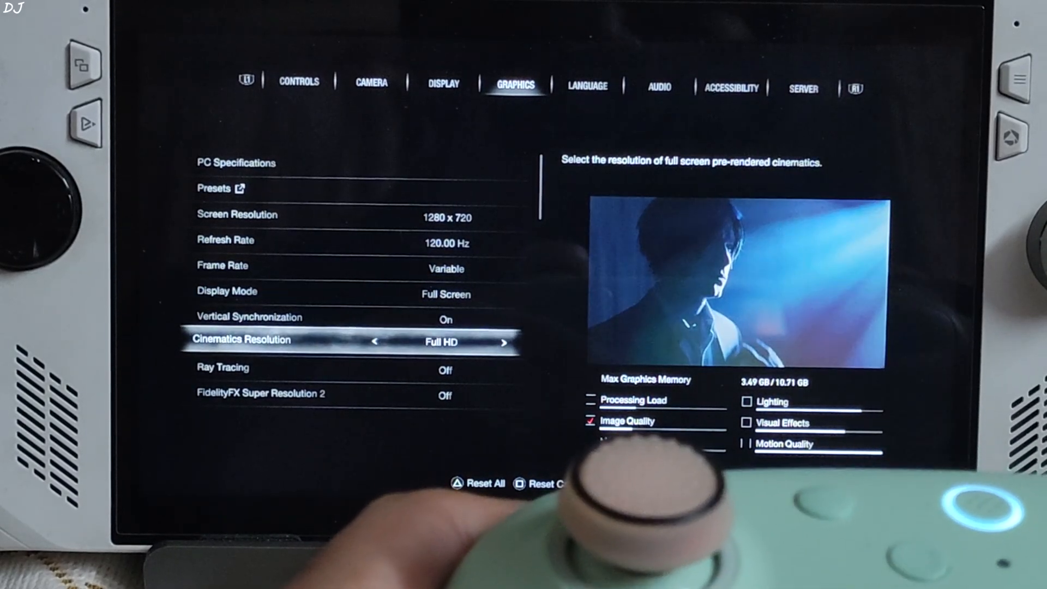
Switch FidelityFX Super Resolution 2 to Quality and scroll down to the remaining graphics options
scroll(down, 3)
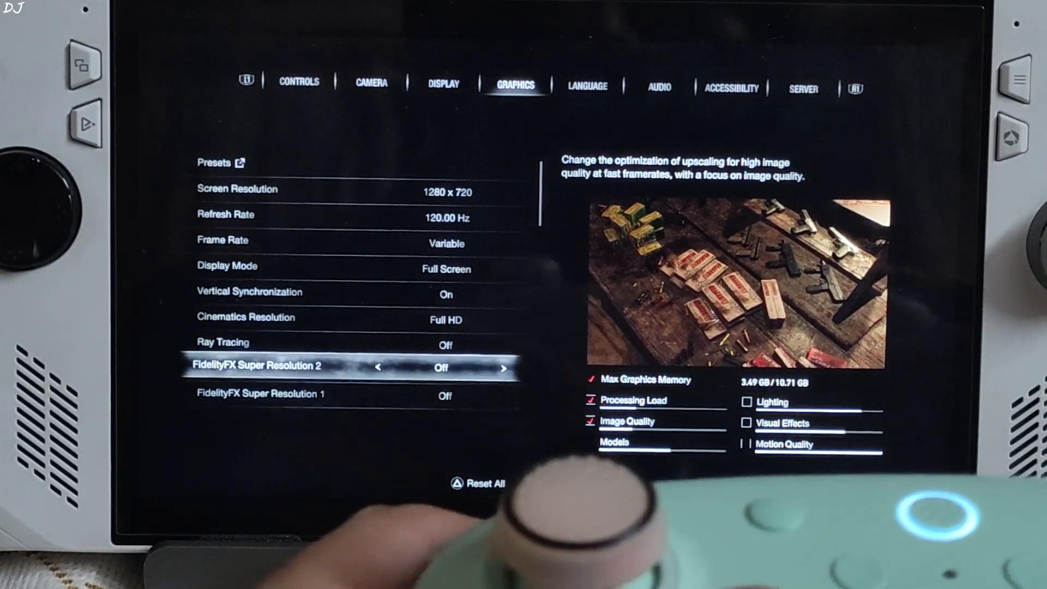
click(503, 368)
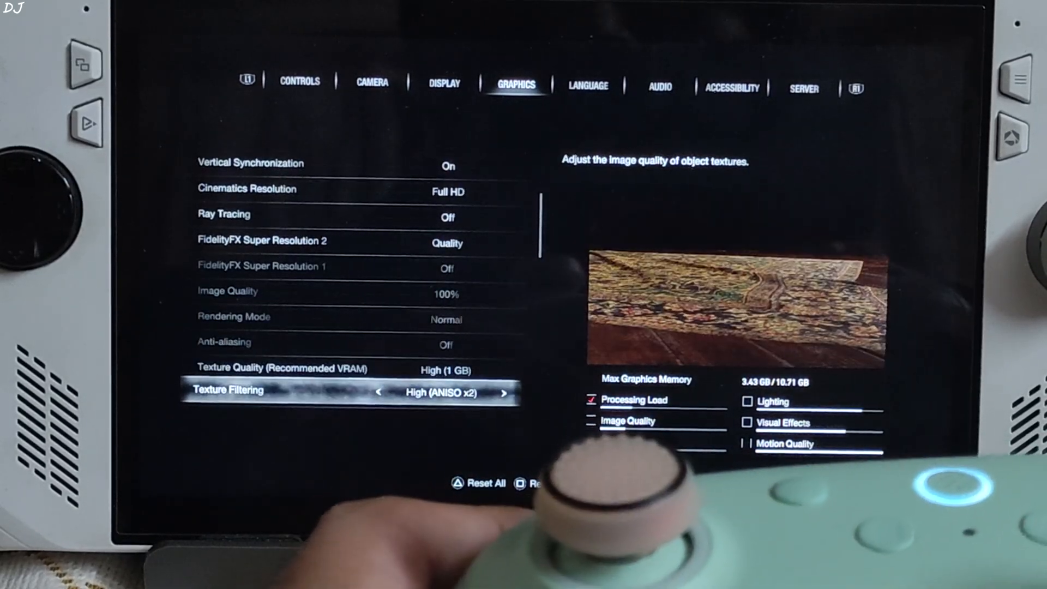
scroll(down, 3)
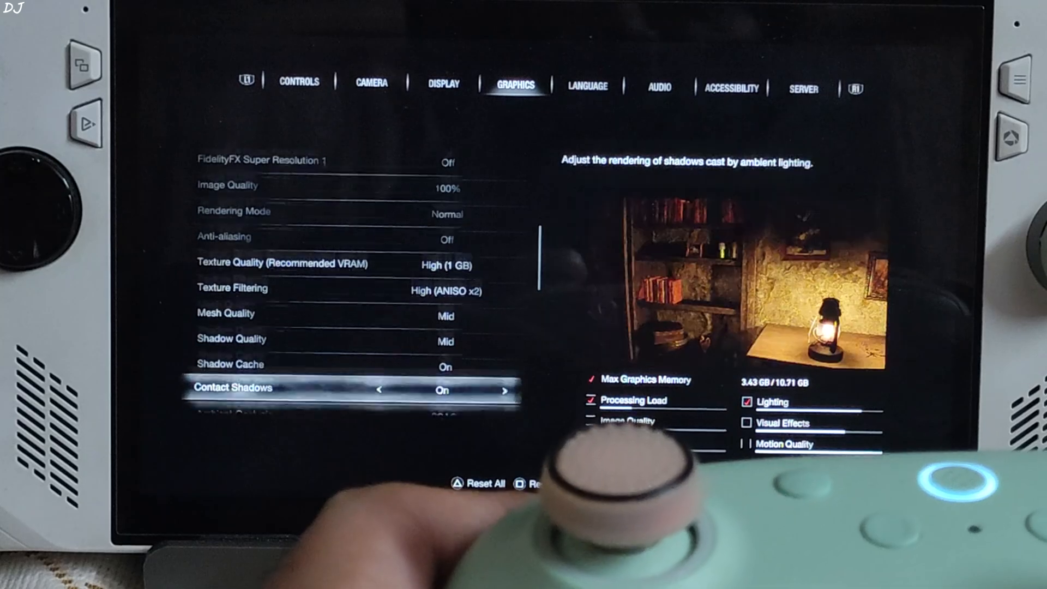
scroll(down, 3)
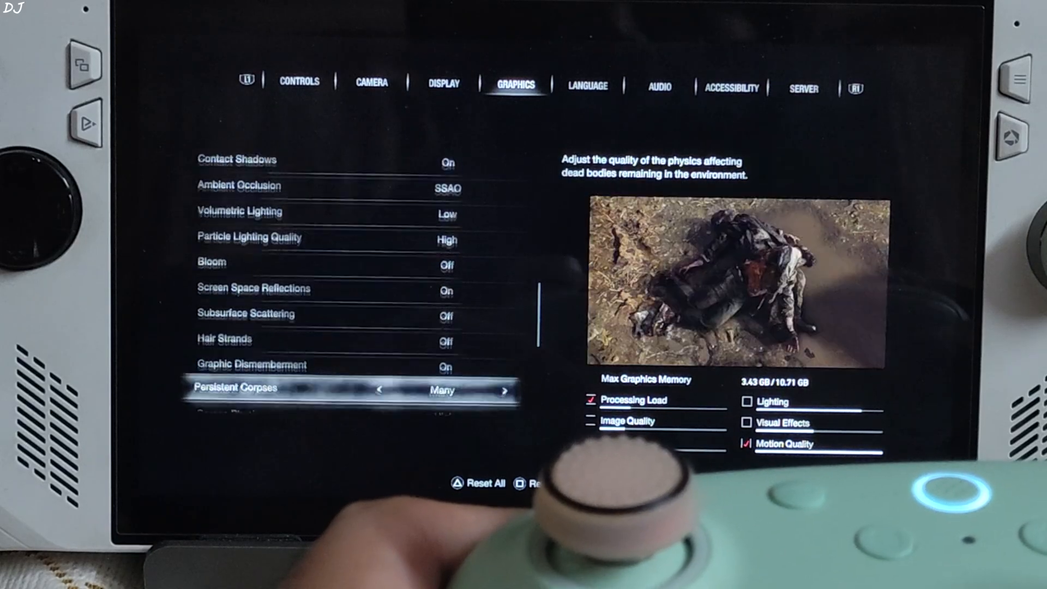
scroll(down, 3)
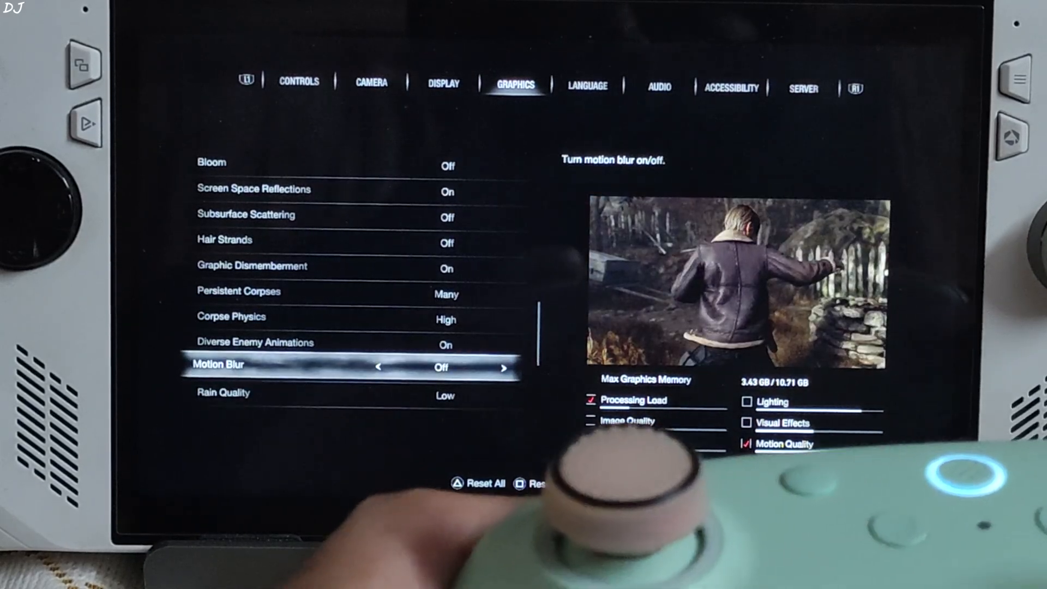
scroll(down, 3)
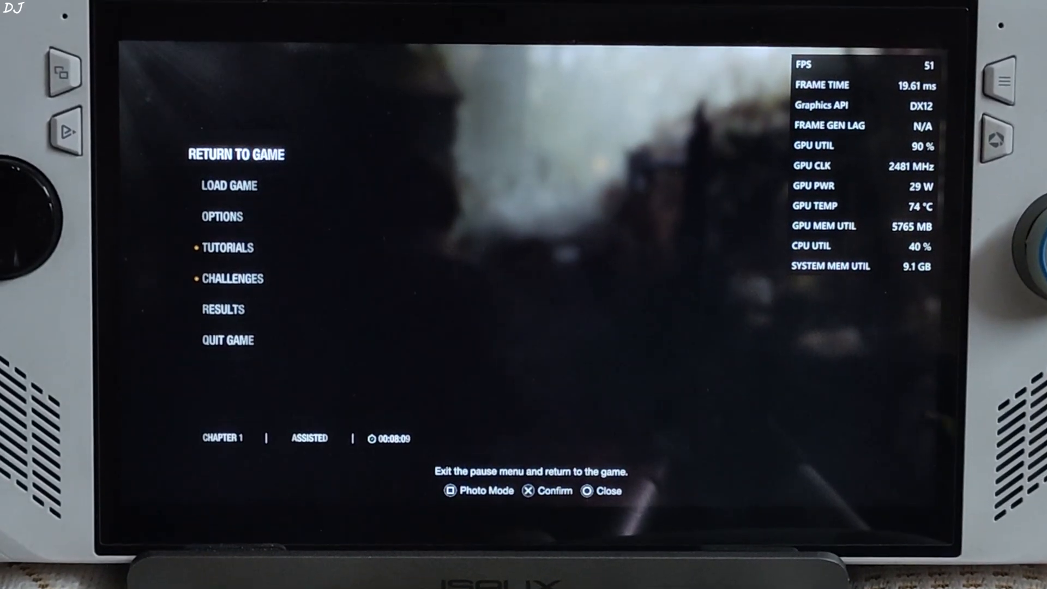
In the REFramework overlay, drag XeSS Sharpness Amount to about 0.475
key(insert)
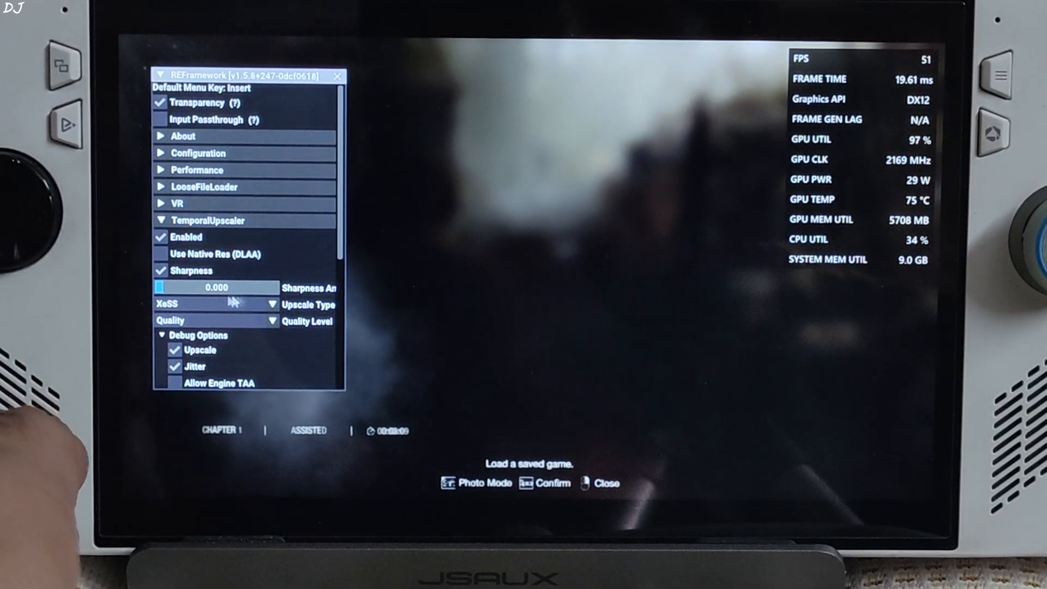
drag(161, 288, 187, 288)
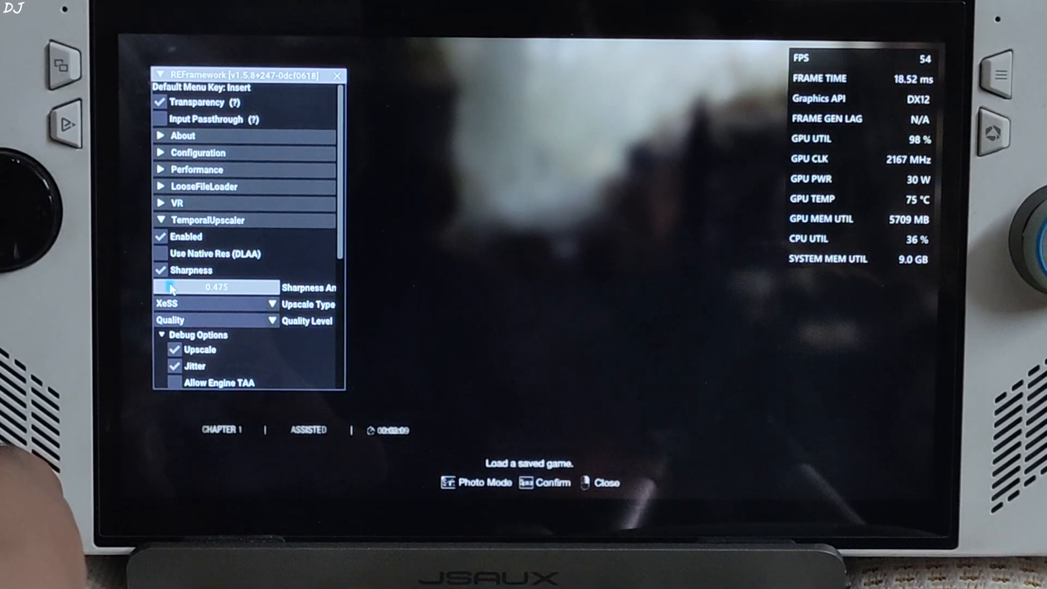
drag(187, 287, 164, 288)
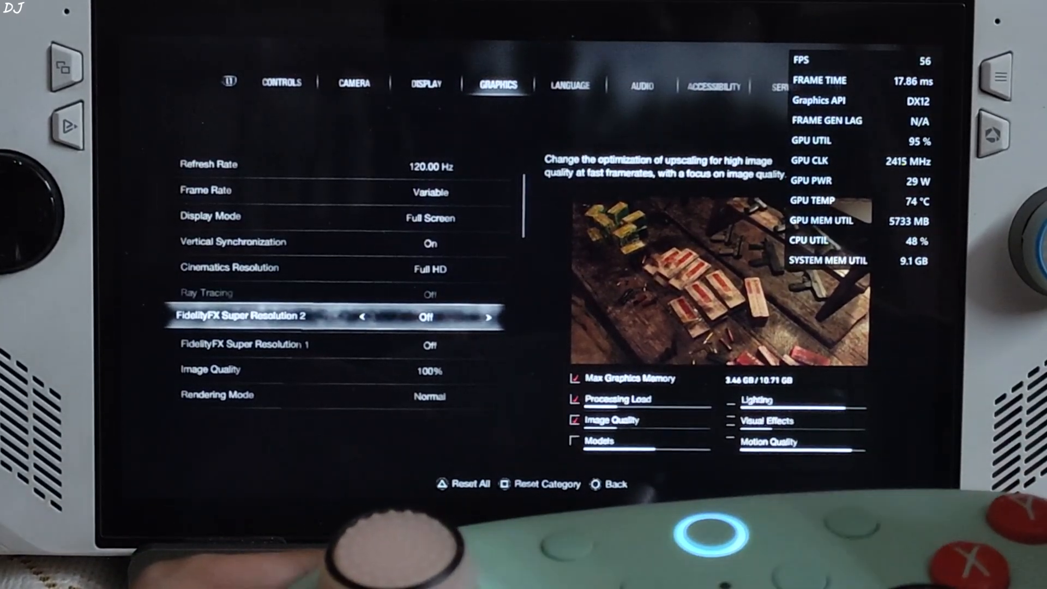
Change the FidelityFX Super Resolution 2 option to Off
key(Down)
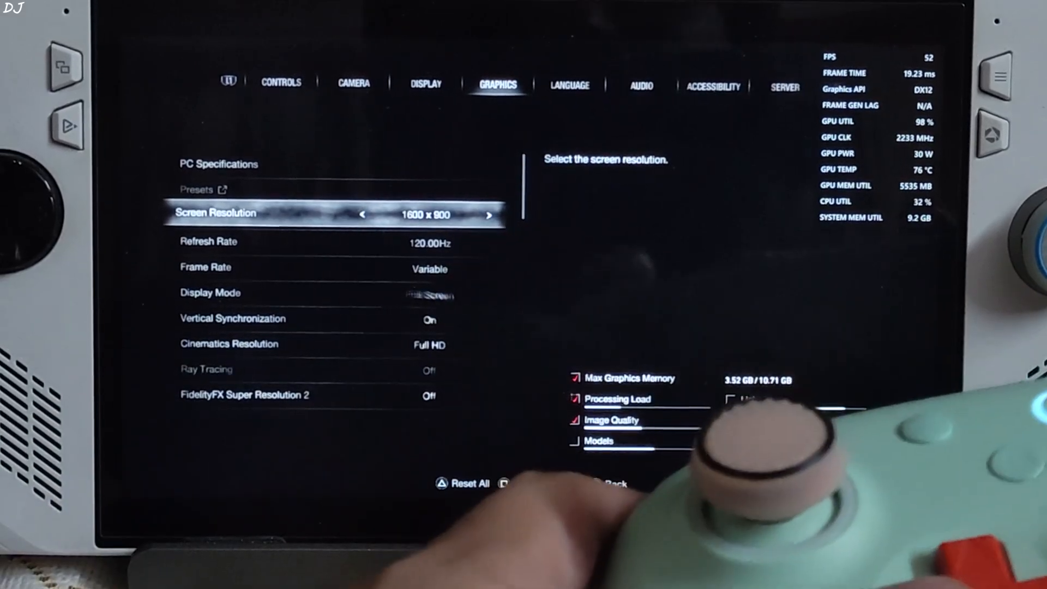
Change the Screen Resolution value to 1600 x 900
key(Down)
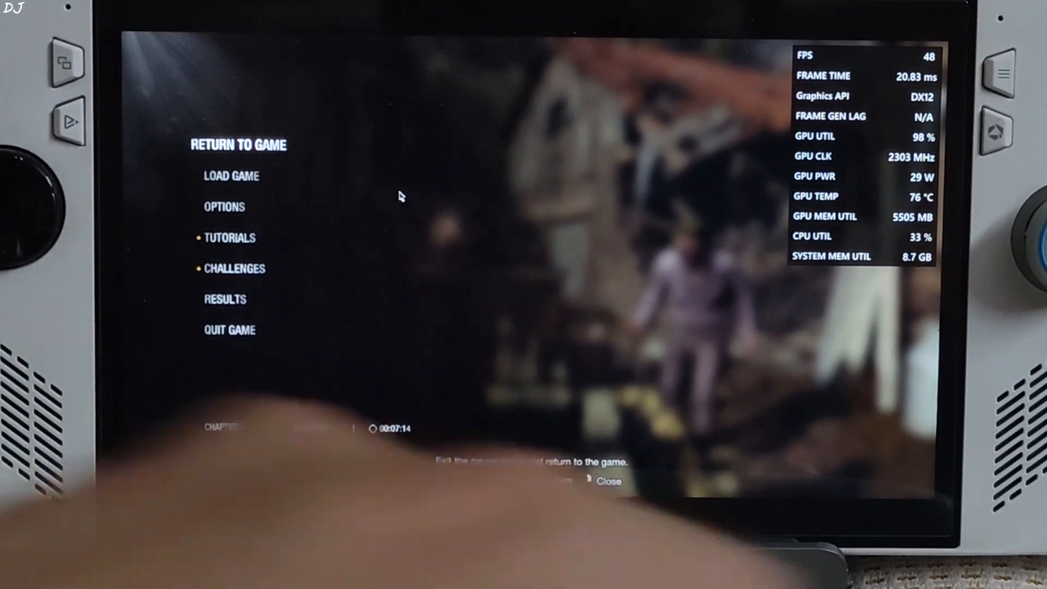
In the Alt+R Adrenalin overlay, enable Fluid Motion Frames 2 and Radeon Chill capped at 60 FPS
key(alt+r)
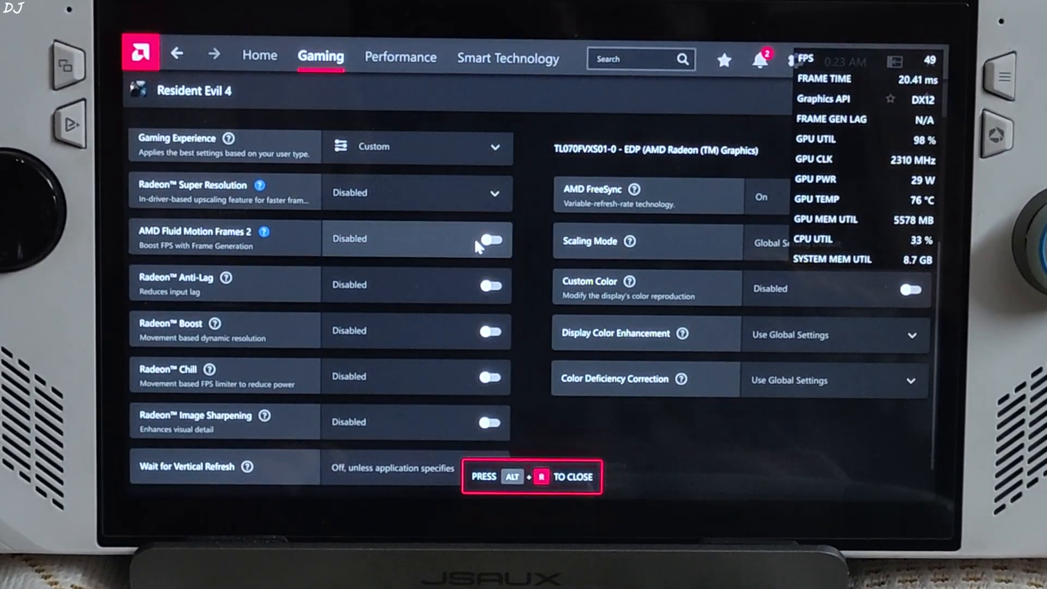
click(492, 238)
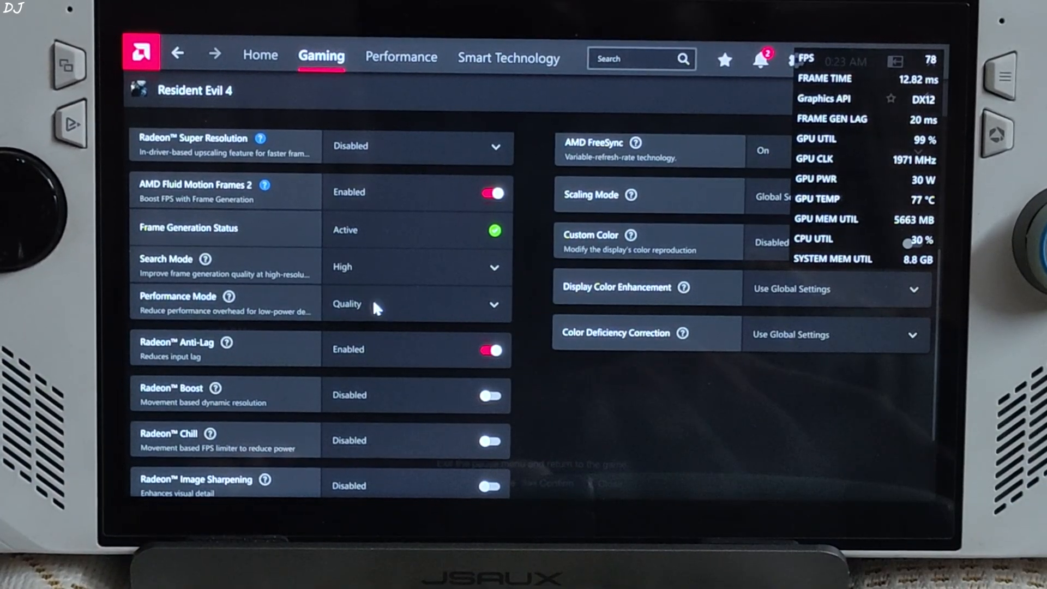
scroll(down, 3)
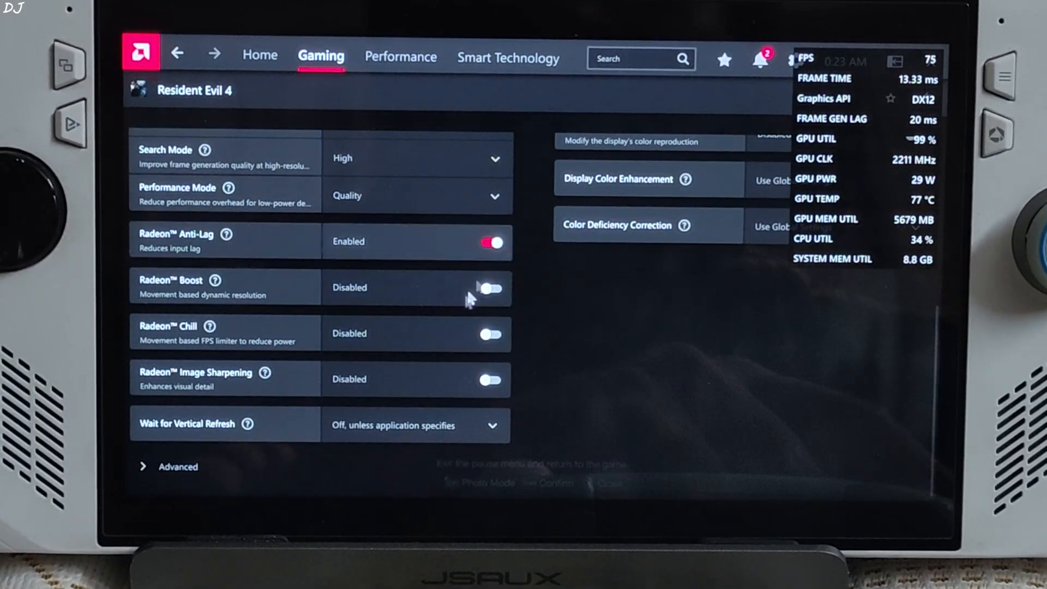
mouse_move(371, 337)
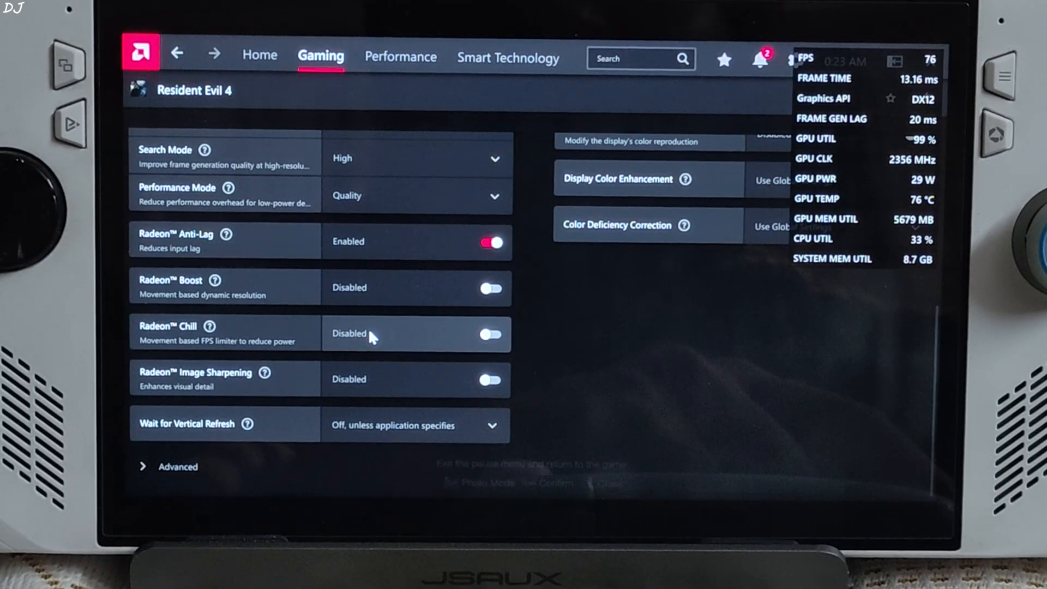
click(492, 333)
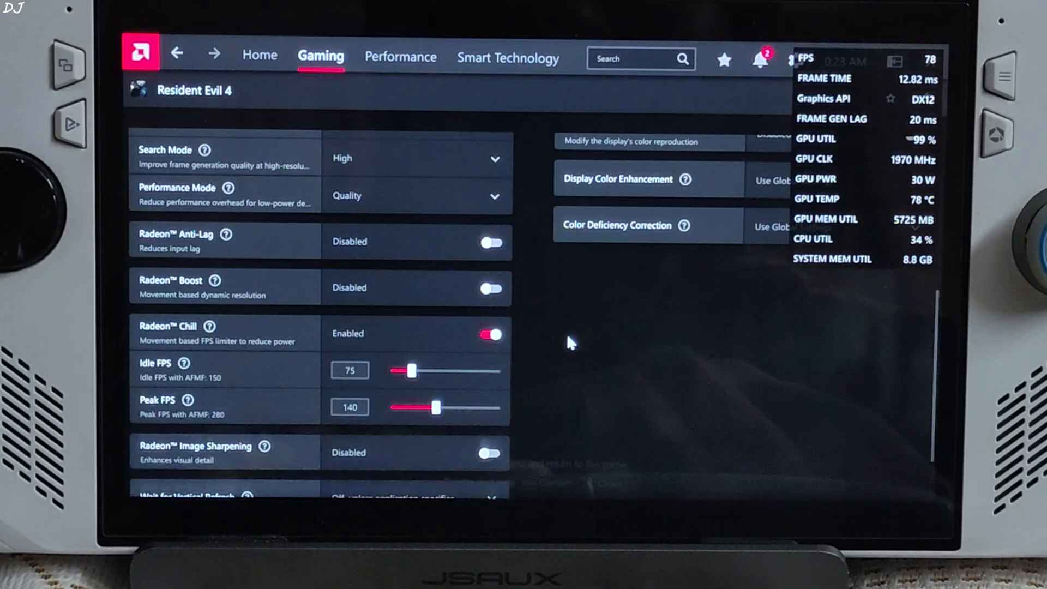
drag(438, 408, 408, 407)
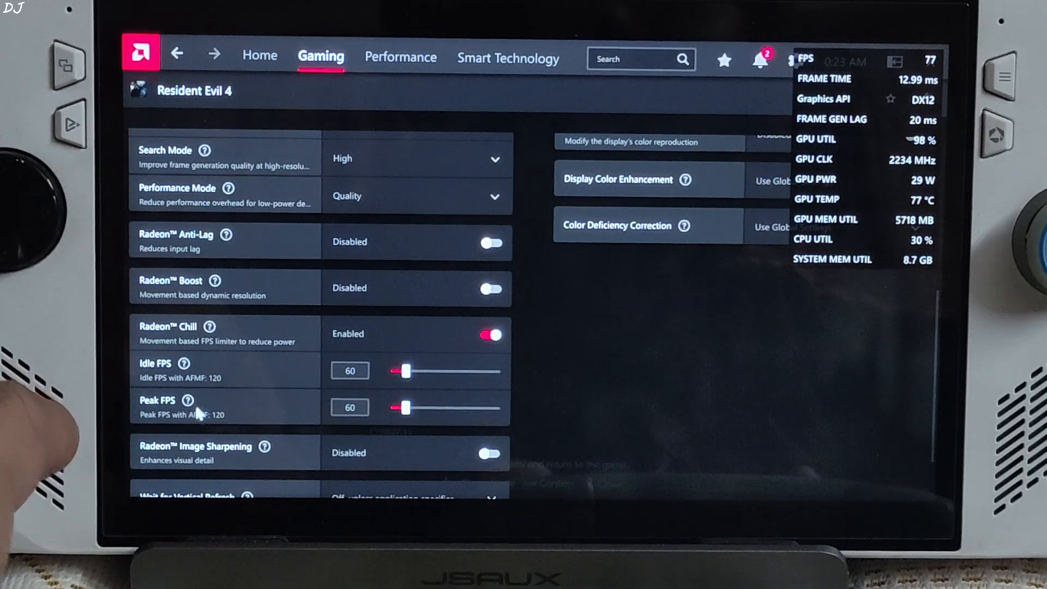
scroll(down, 3)
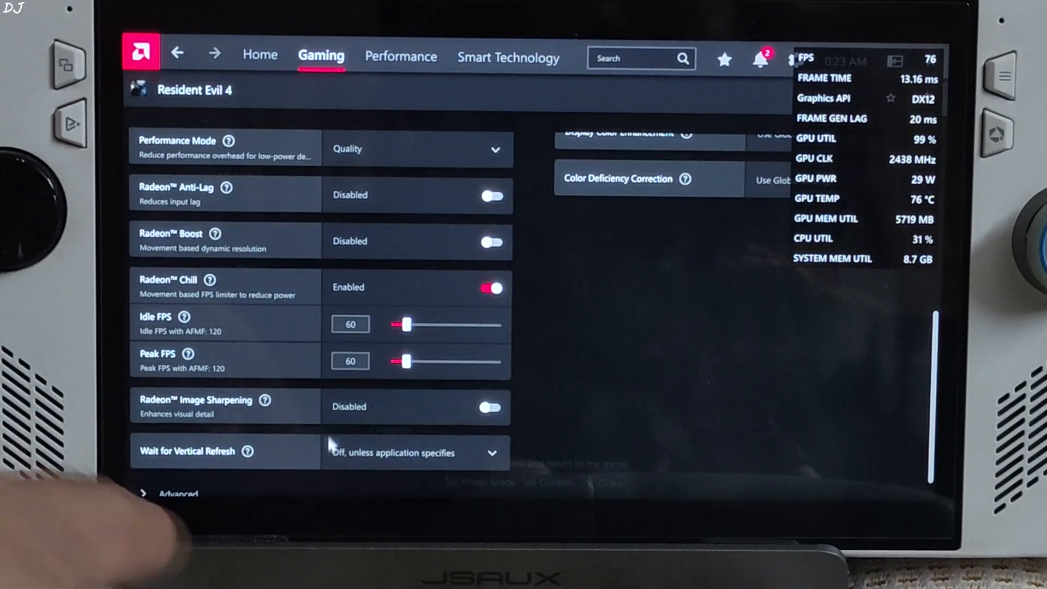
scroll(up, 3)
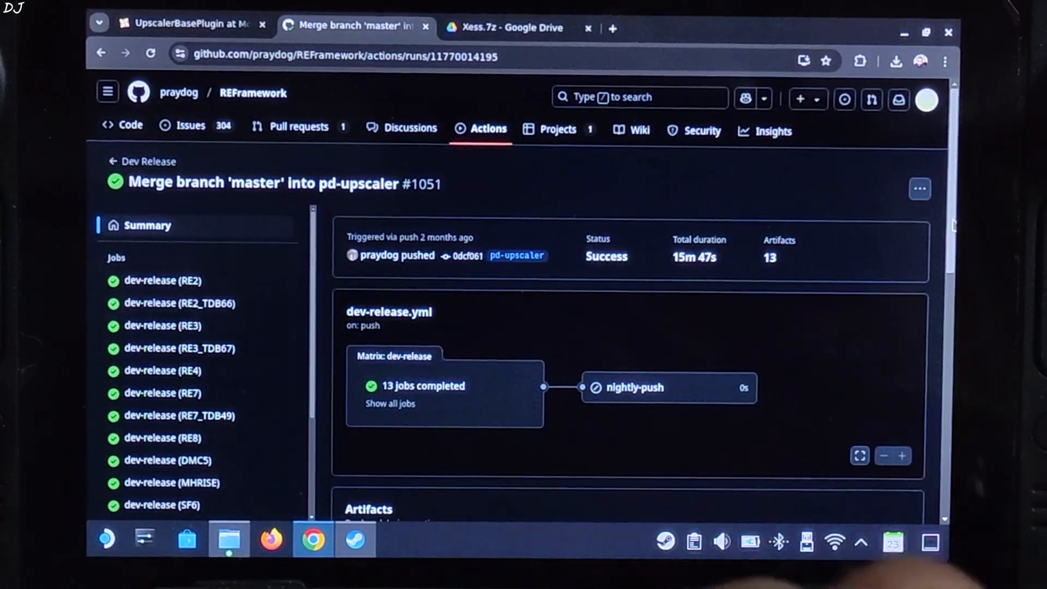
Scroll through the REFramework pd-upscaler Actions run page on GitHub
scroll(down, 3)
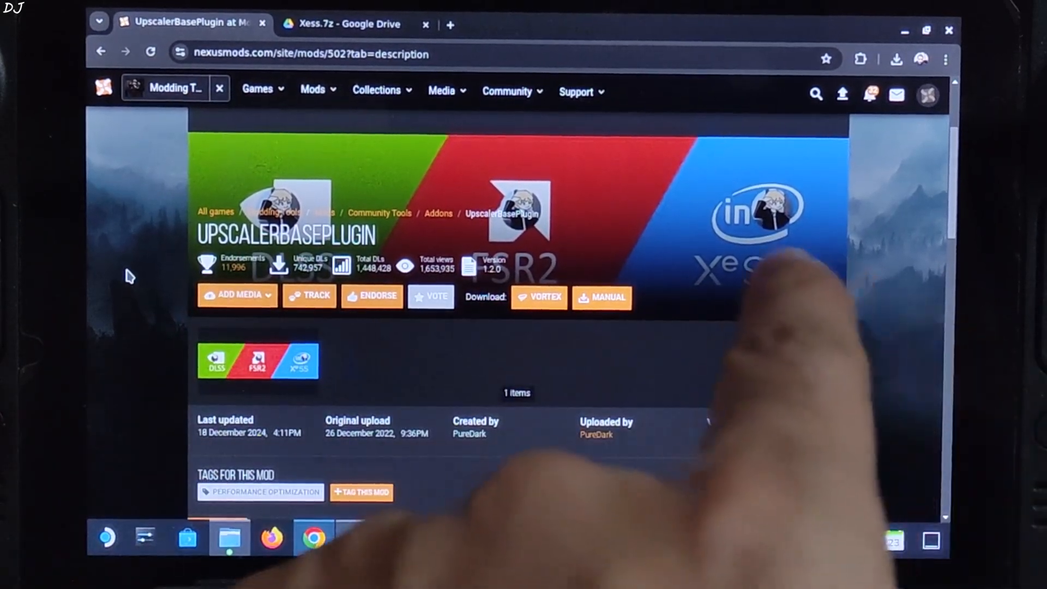
Manually download the old UpscalerBasePlugin 1.1.2 file from the Files tab via Slow Download
click(262, 208)
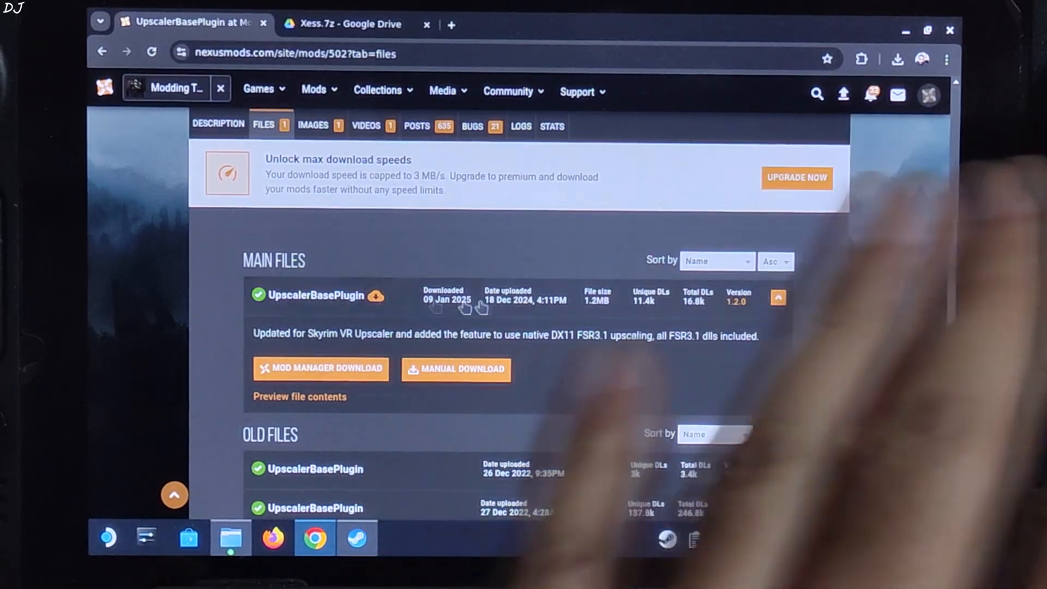
scroll(down, 3)
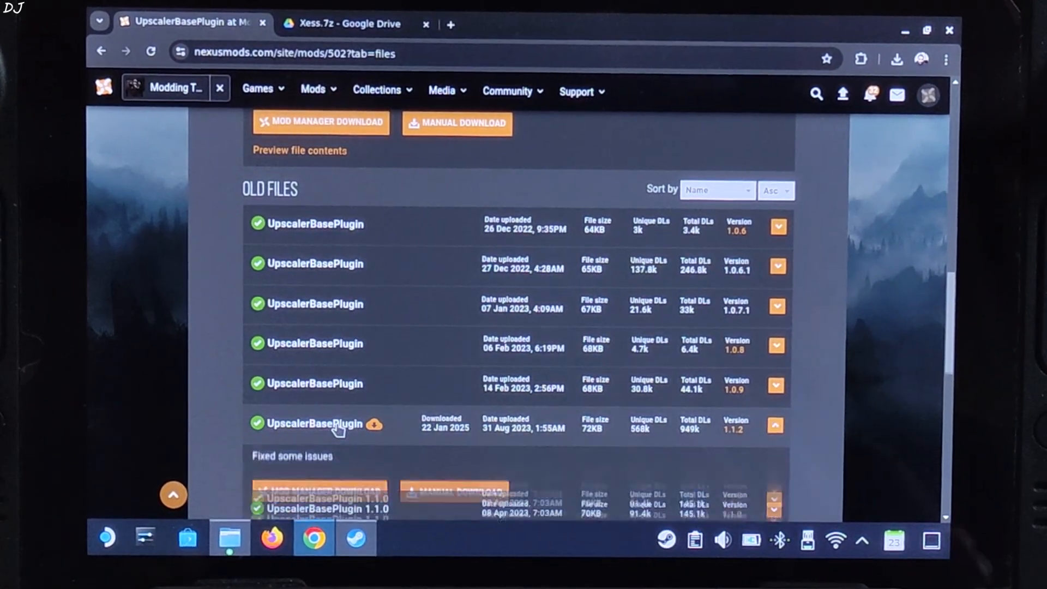
scroll(down, 3)
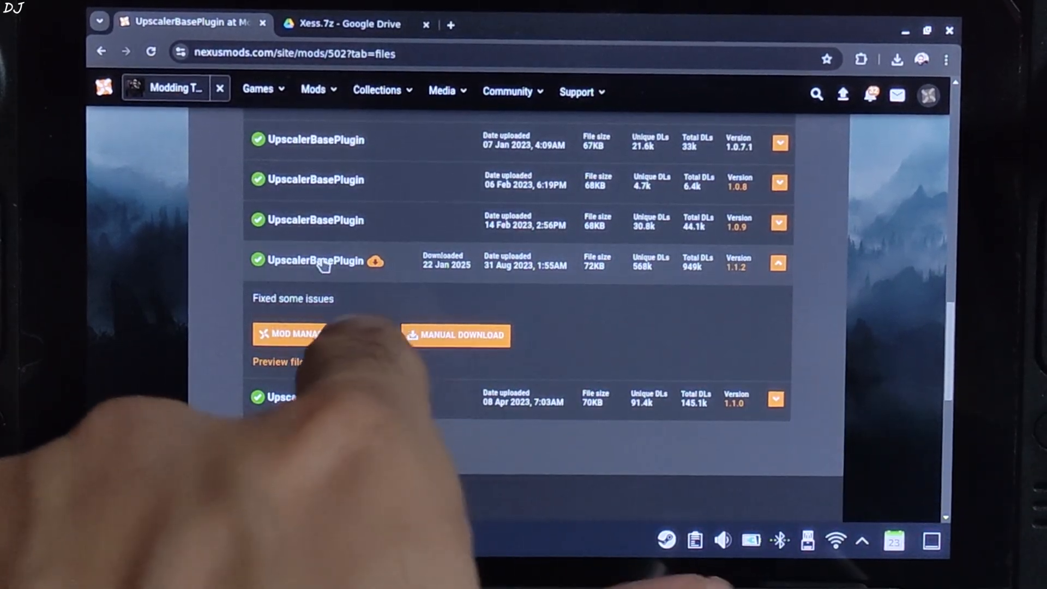
click(455, 334)
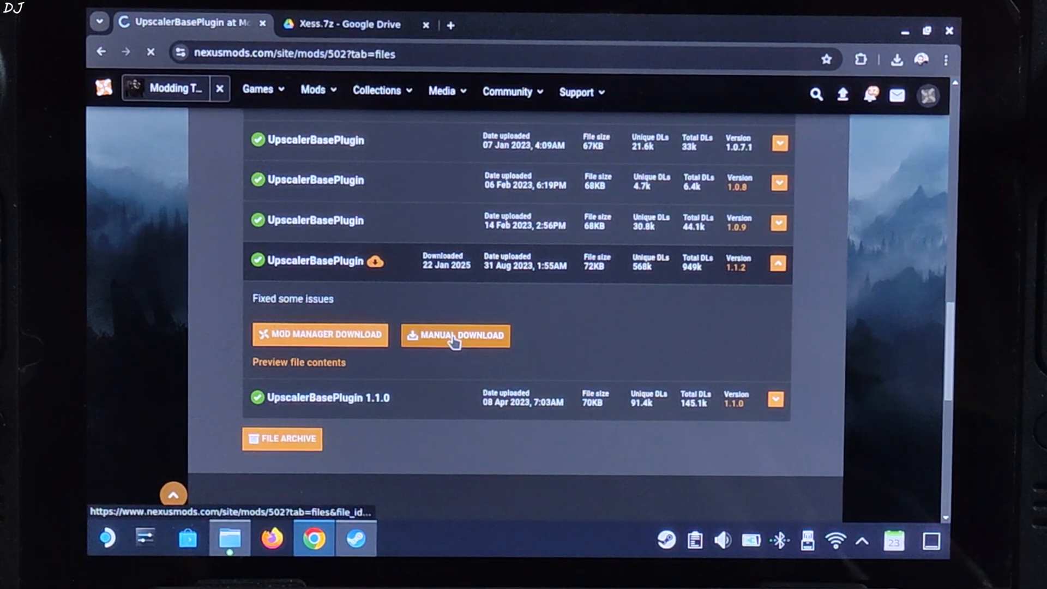
click(455, 335)
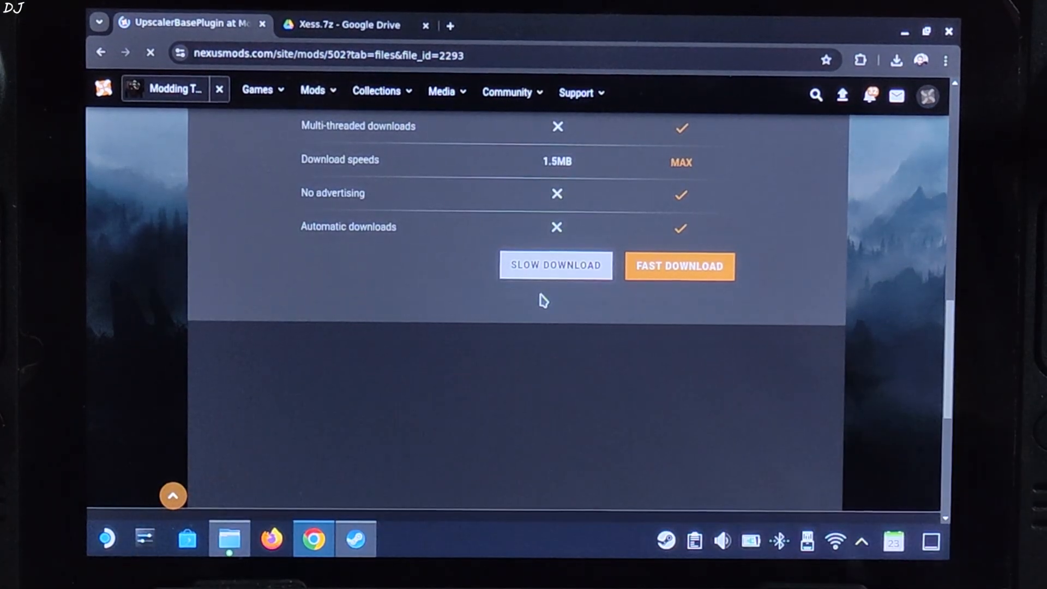
click(262, 24)
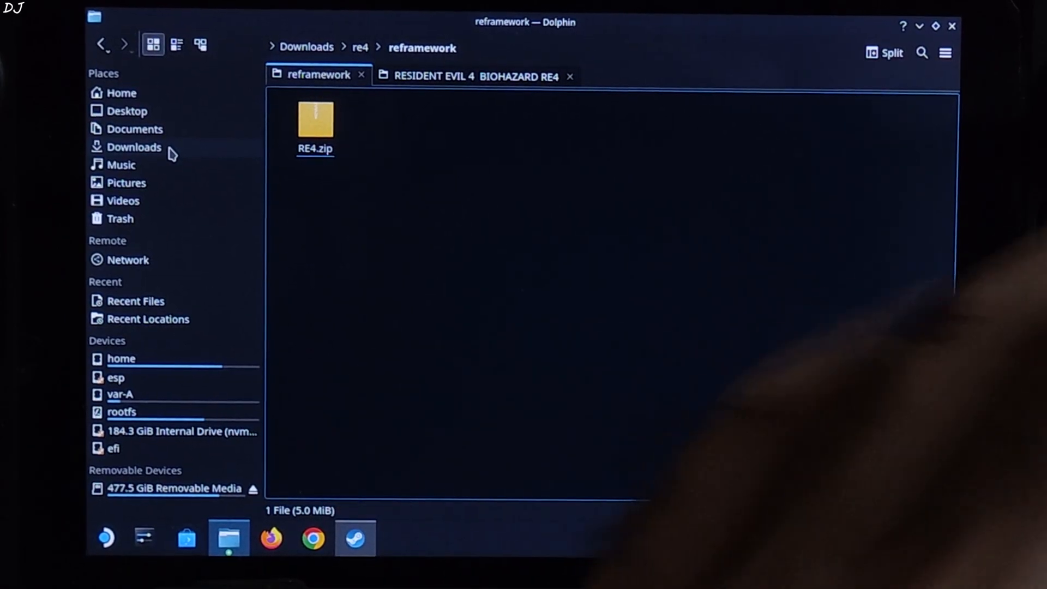
mouse_move(459, 258)
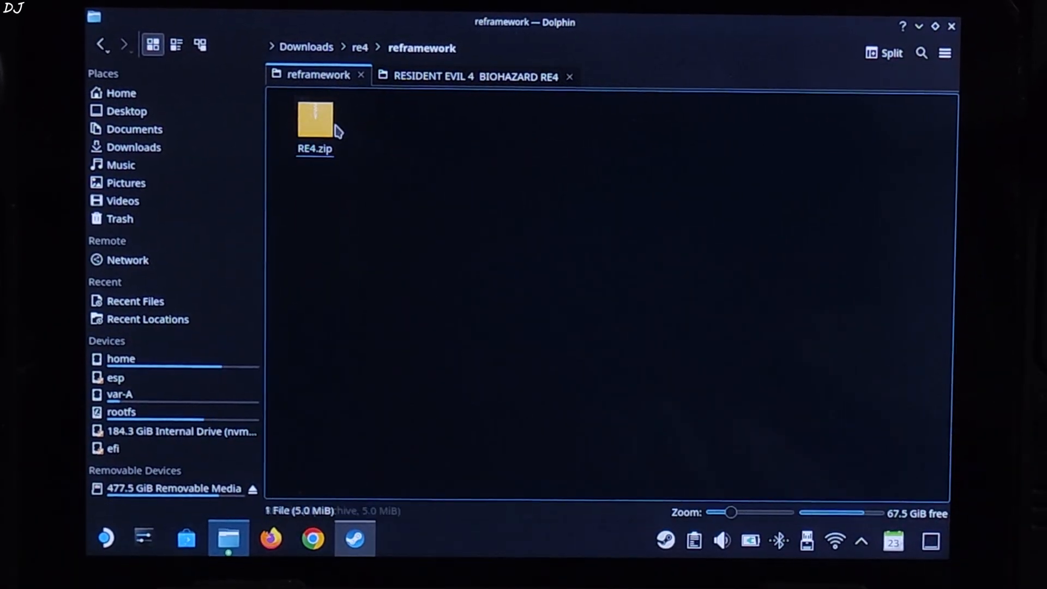
Extract RE4.zip into the reframework folder and copy the extracted dinput8.dll
double_click(315, 120)
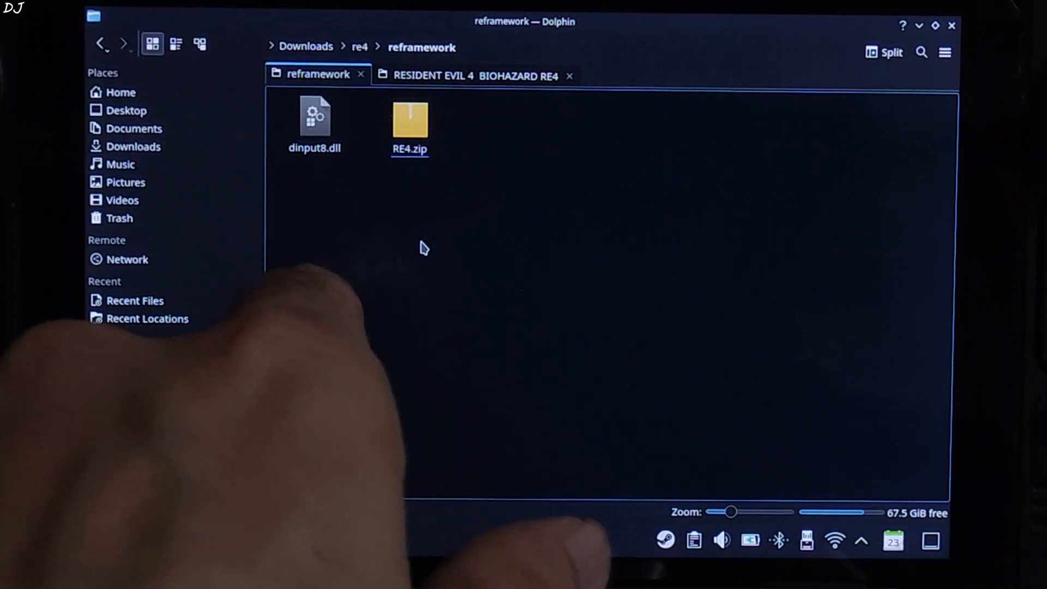
right_click(314, 117)
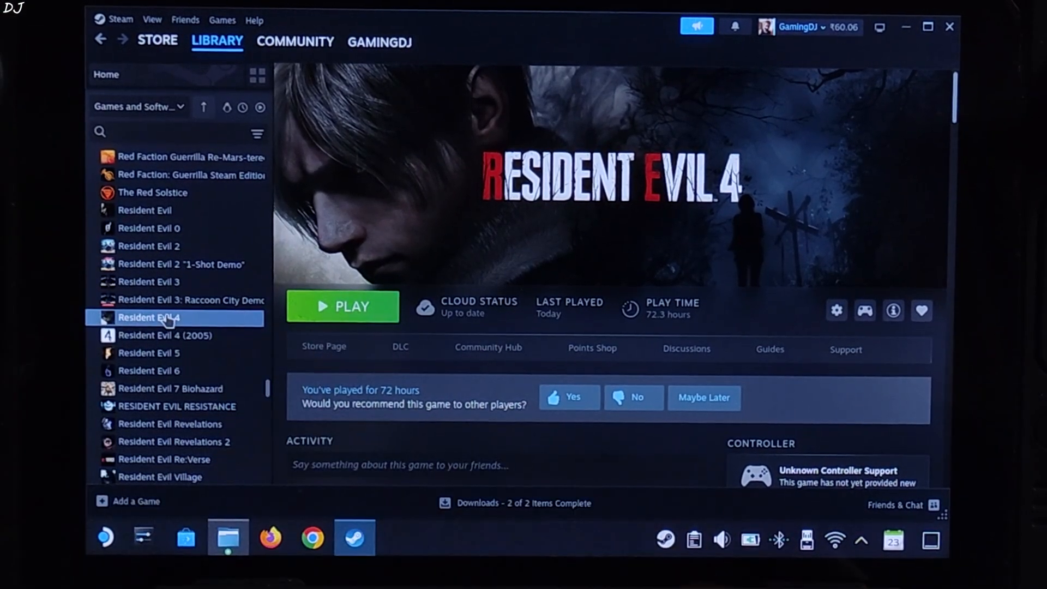
Browse Resident Evil 4's local files from its Steam Library entry
right_click(176, 318)
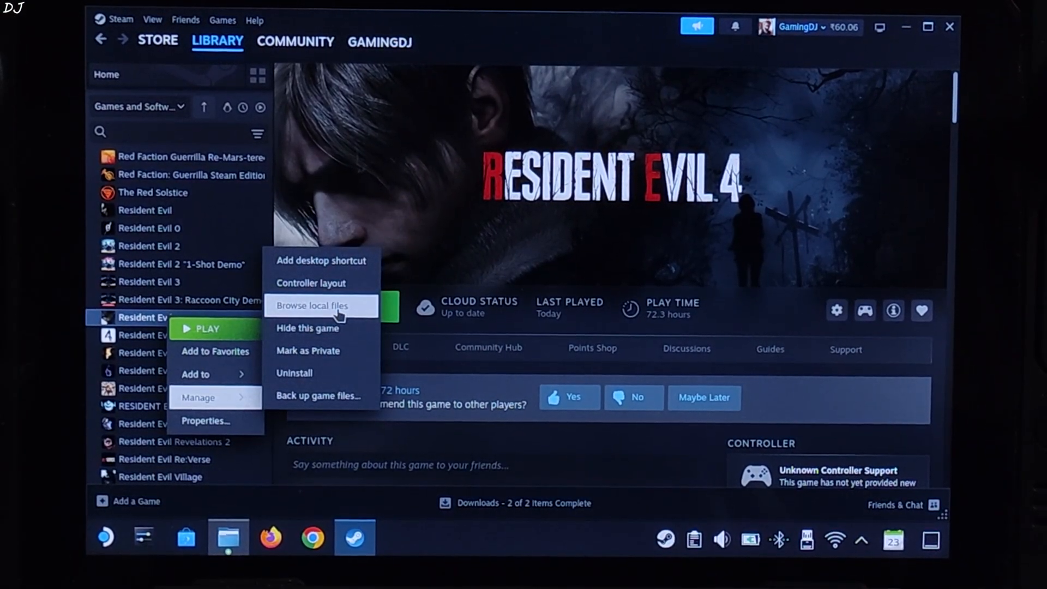
click(311, 305)
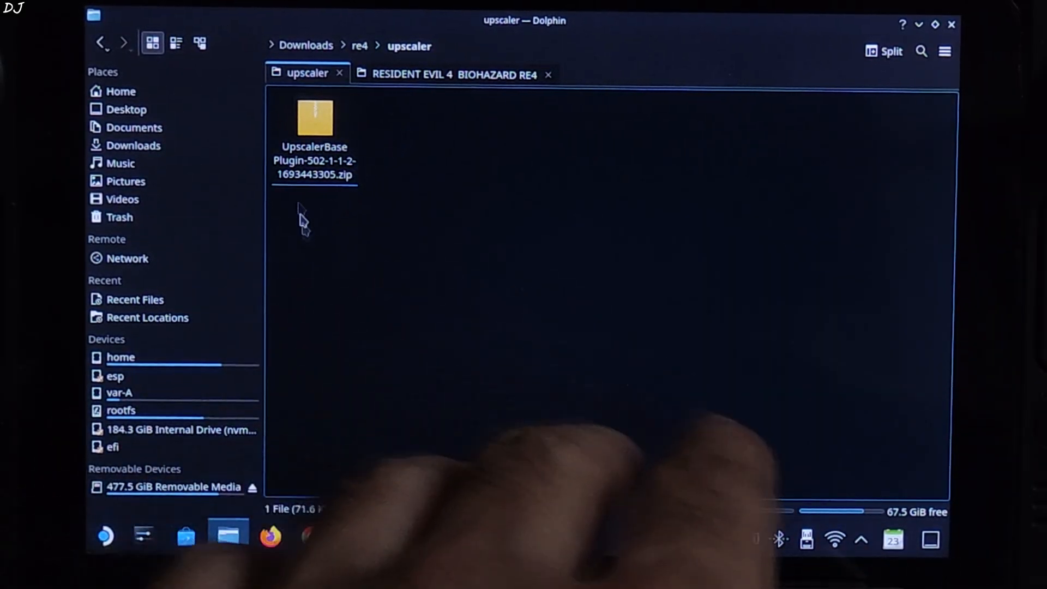
double_click(314, 120)
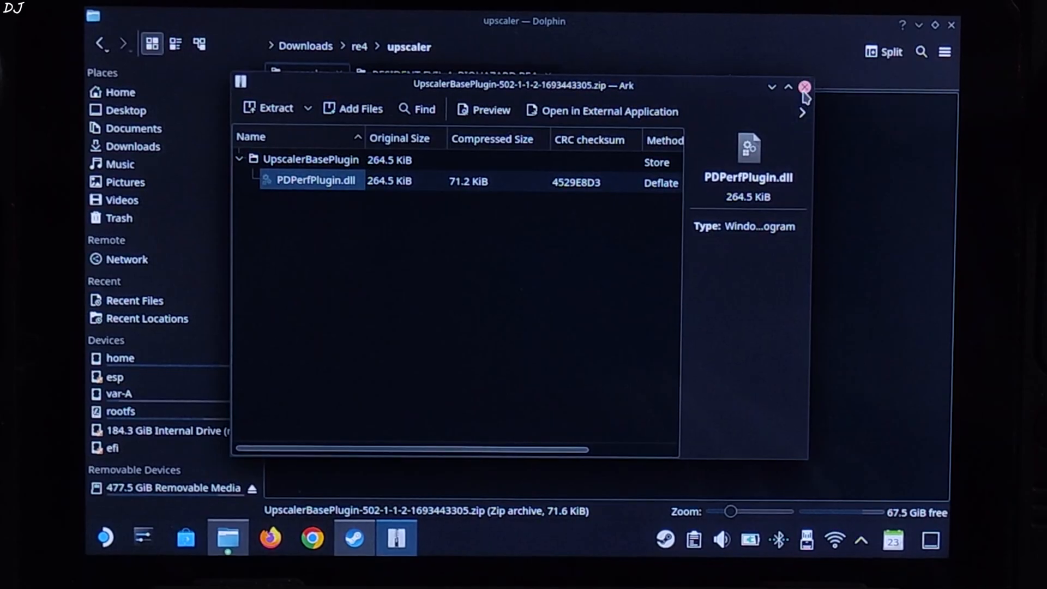
click(805, 86)
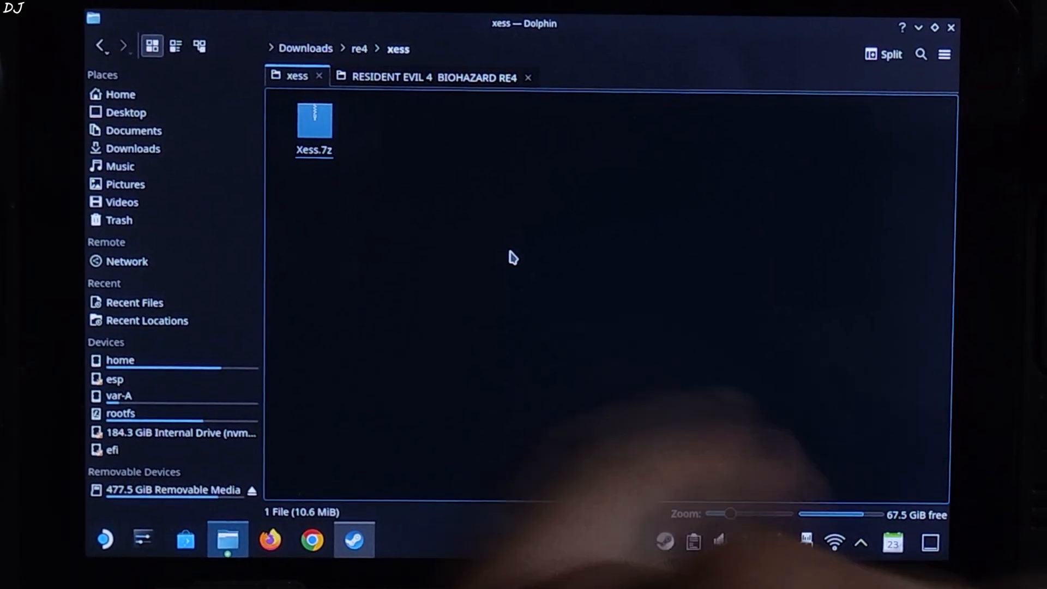
Extract the six XeSS DLLs from Xess.7z, close Ark, and copy them
double_click(314, 120)
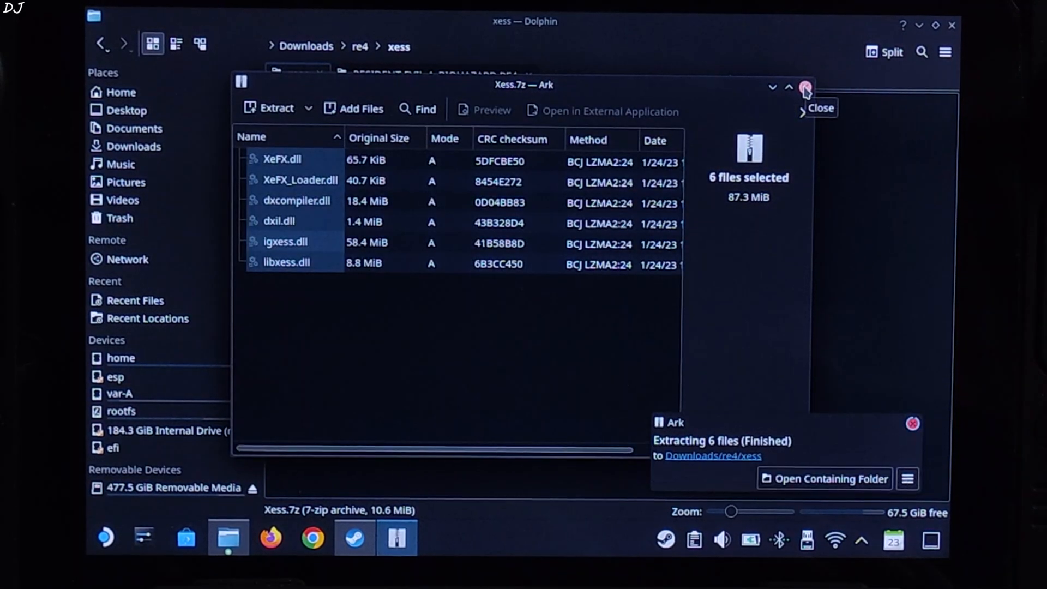
click(805, 88)
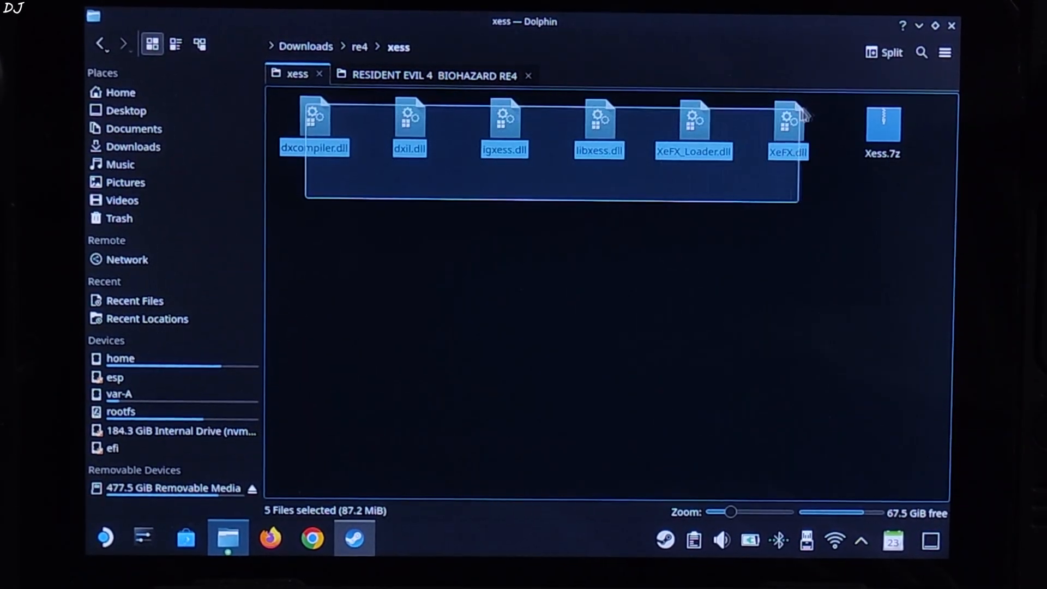
right_click(788, 124)
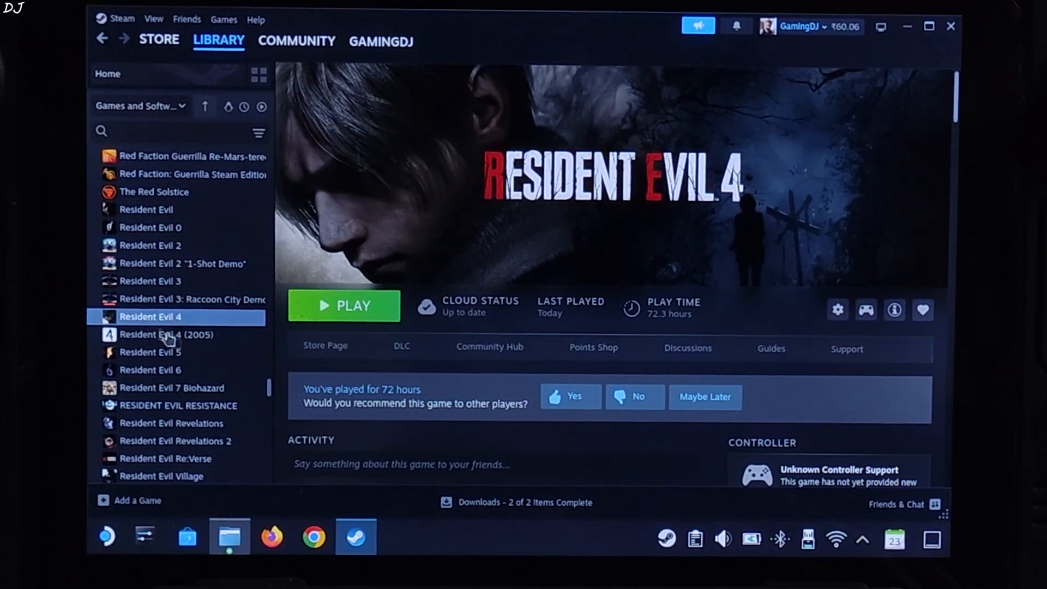
Open Resident Evil 4's Properties and confirm the Compatibility tab forces GE-Proton9-23
click(837, 310)
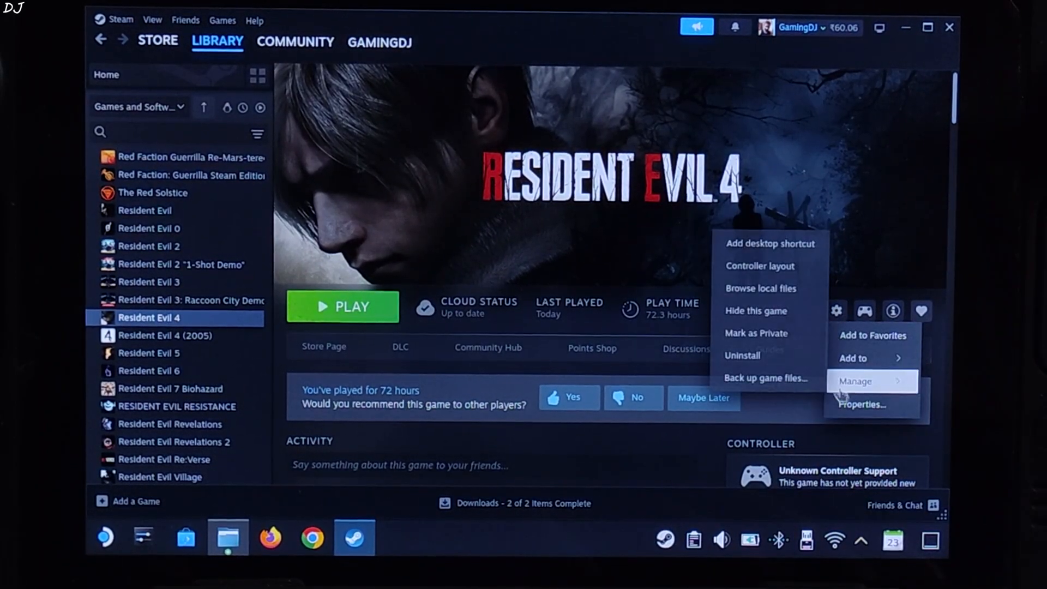
click(862, 405)
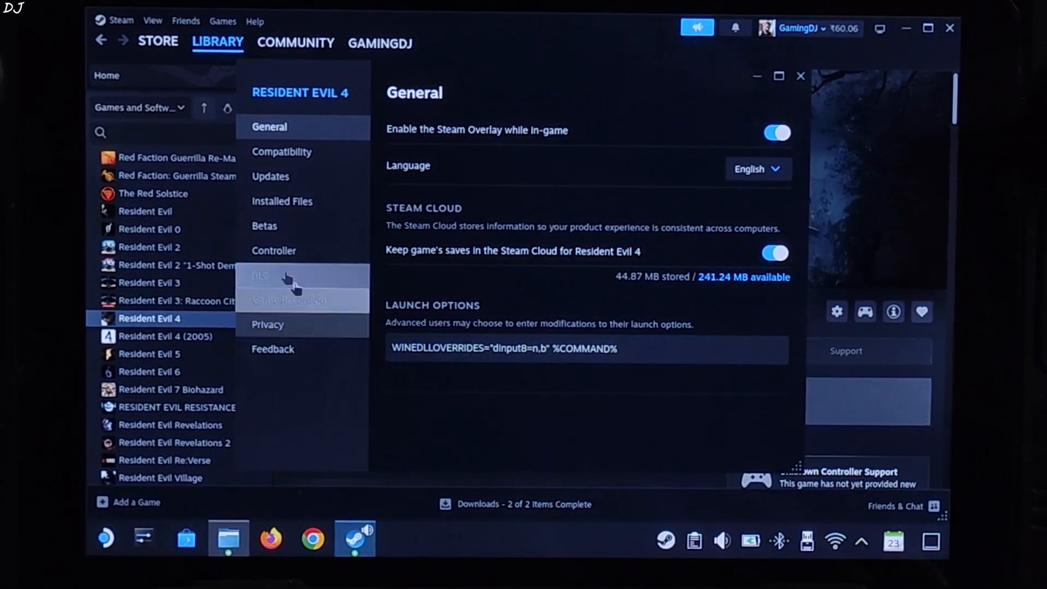
click(281, 151)
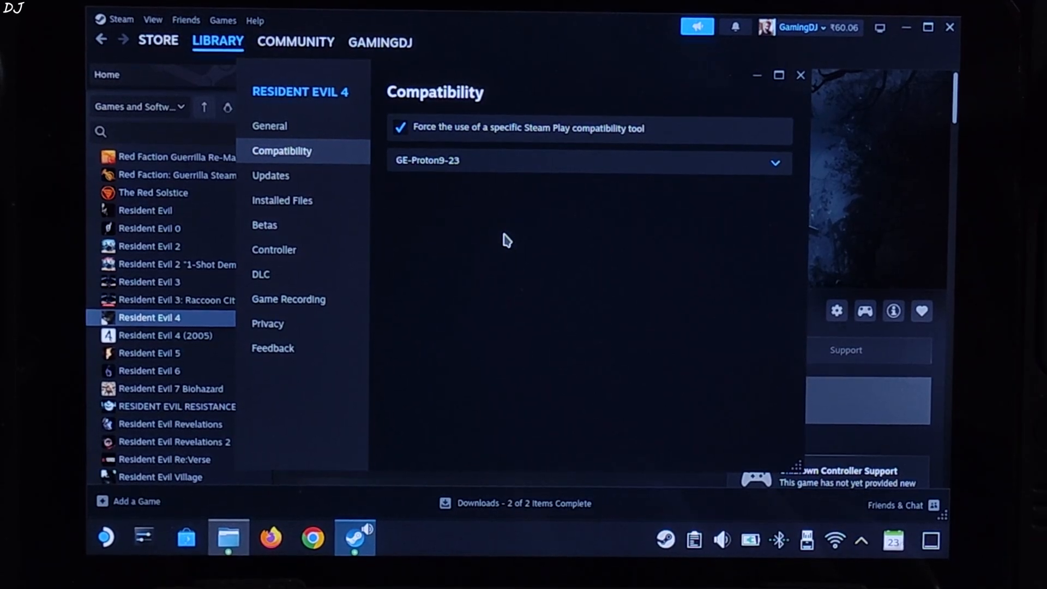
click(799, 74)
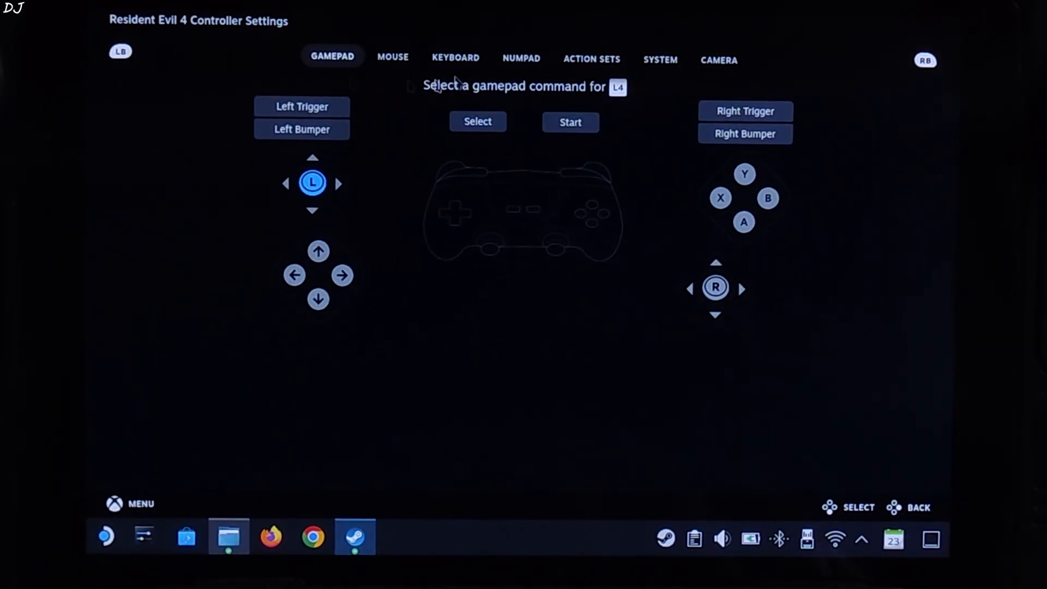
Assign the Insert key from the keyboard's numpad keys to the L4 button
click(455, 58)
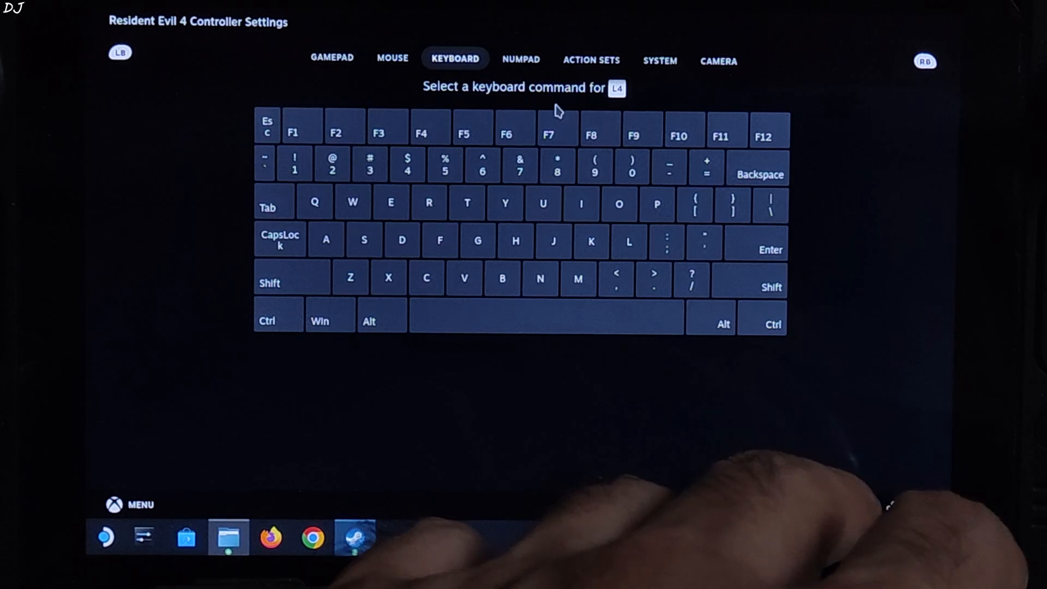
click(520, 59)
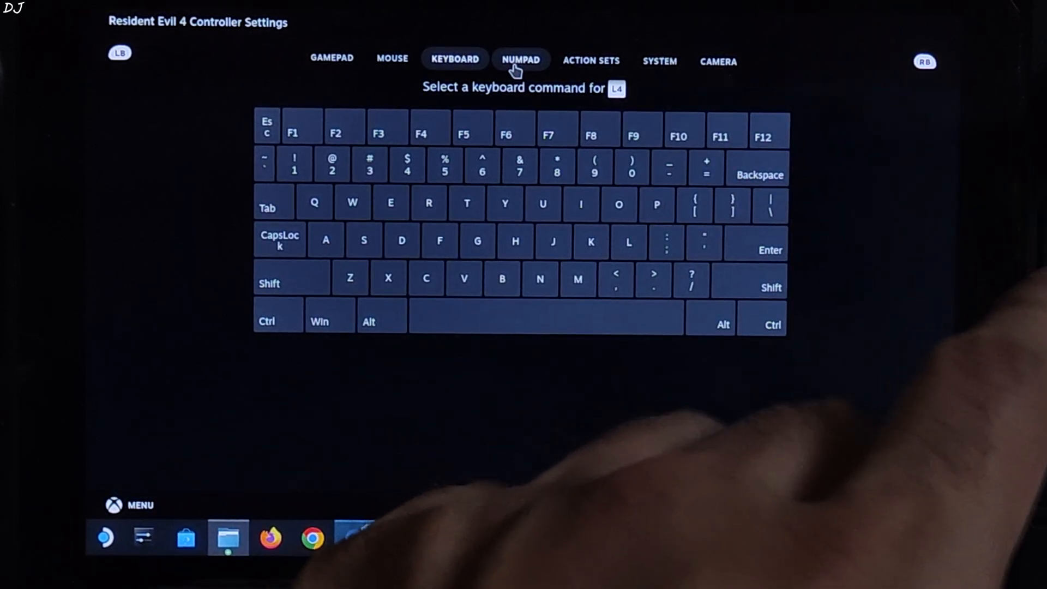
click(521, 60)
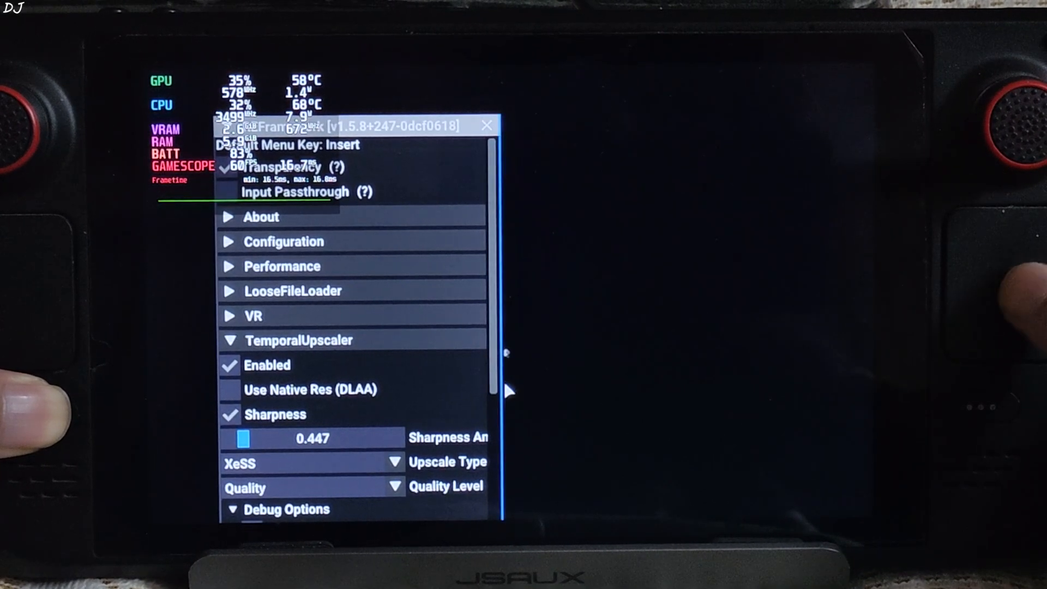
Enable the TemporalUpscaler with XeSS at Quality level and sharpness 0.447
scroll(down, 3)
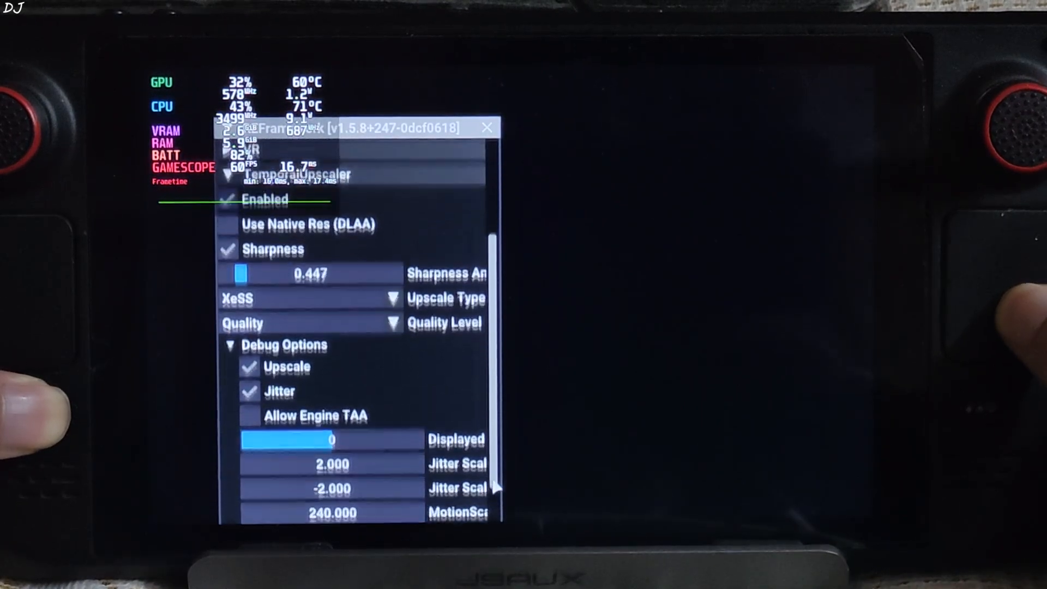
scroll(down, 3)
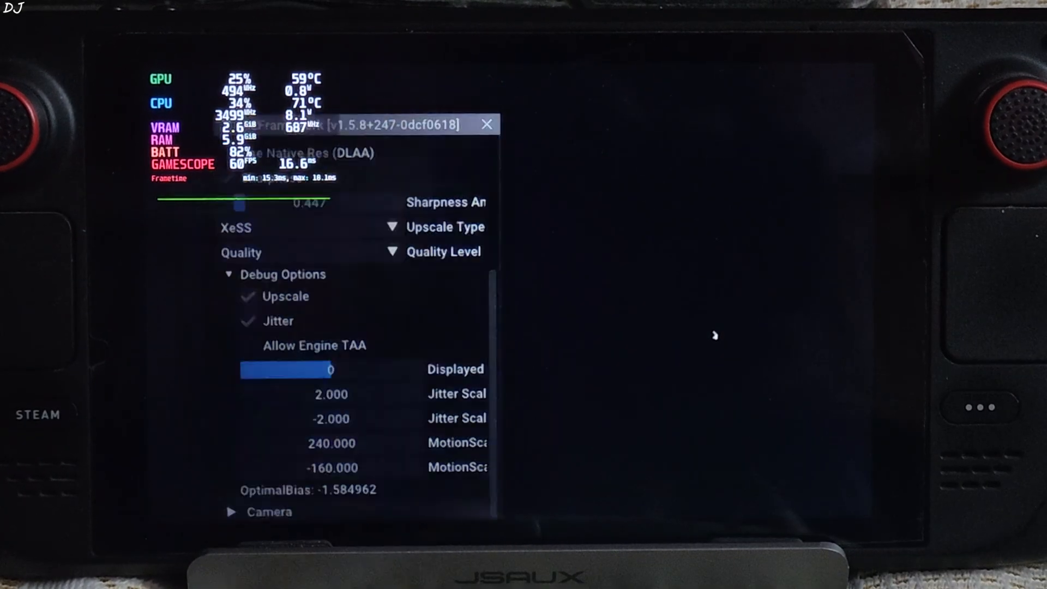
click(486, 124)
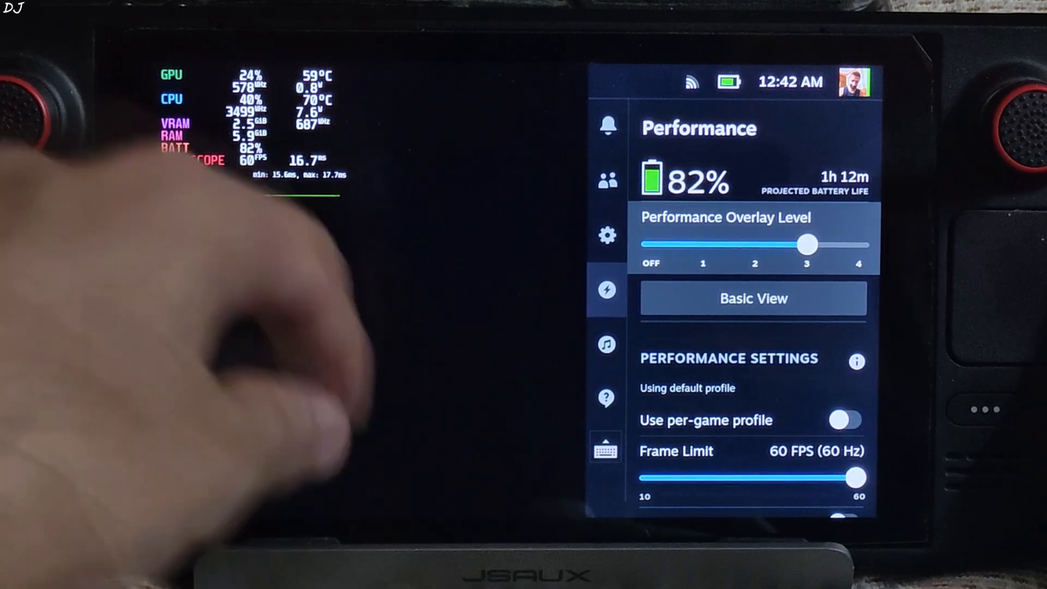
Turn on Use per-game profile in the Performance panel
click(844, 420)
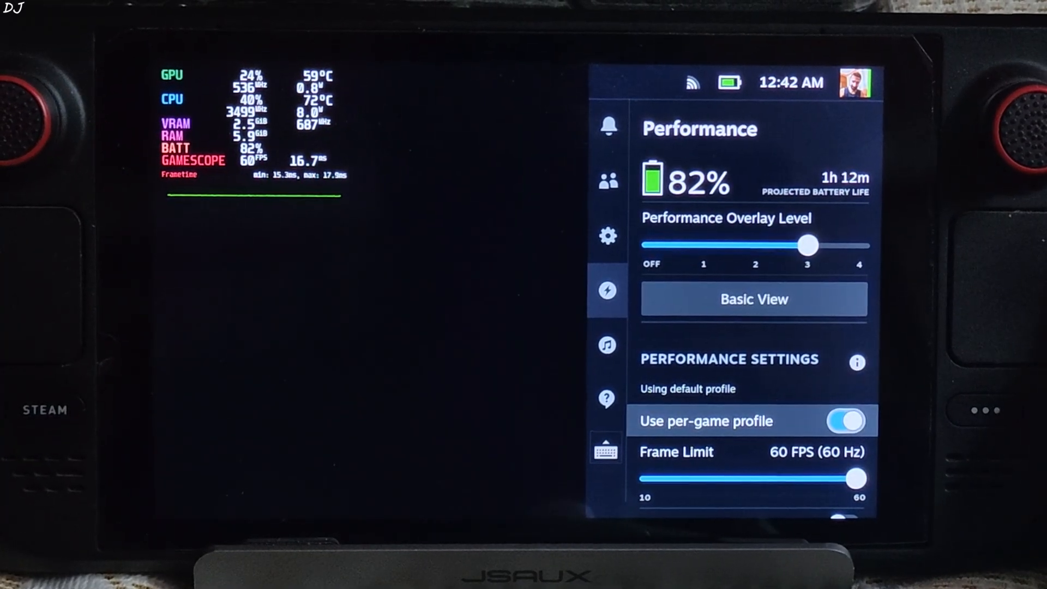
scroll(down, 3)
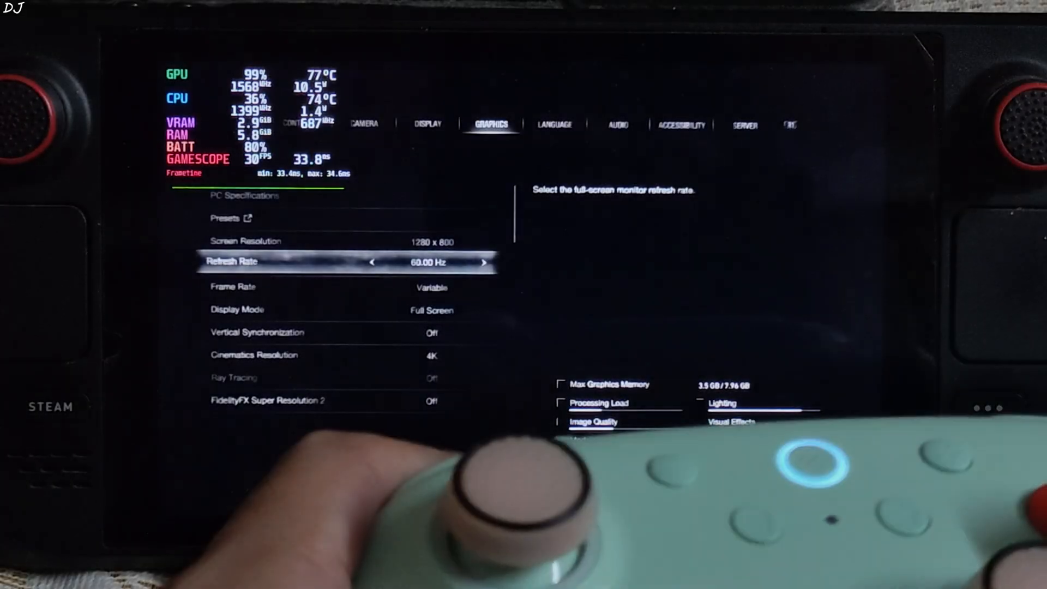
Set Cinematics Resolution to Full HD and review graphics settings down to Lens Distortion
key(up)
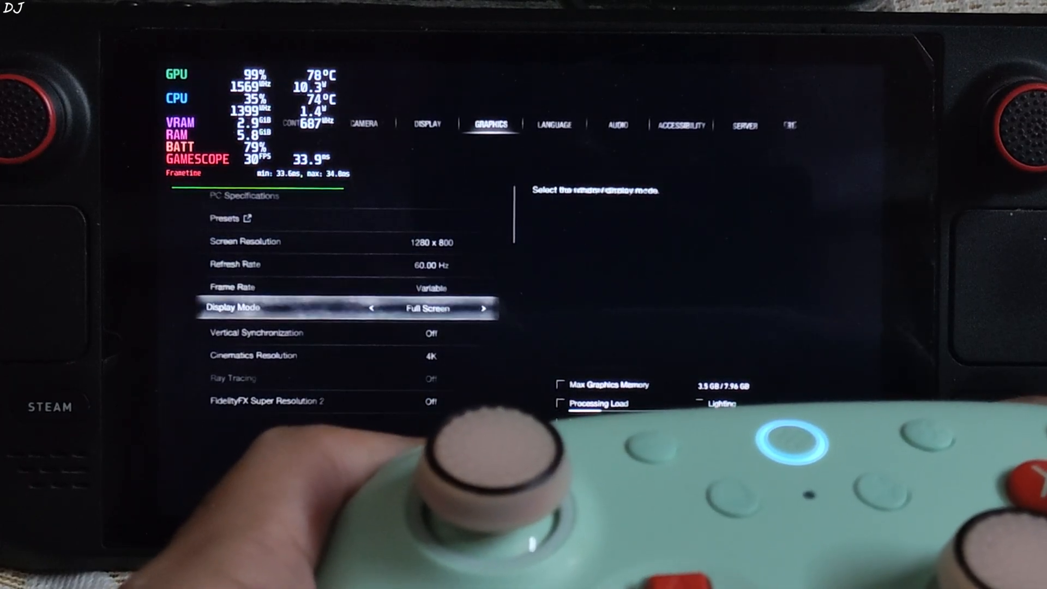
key(down)
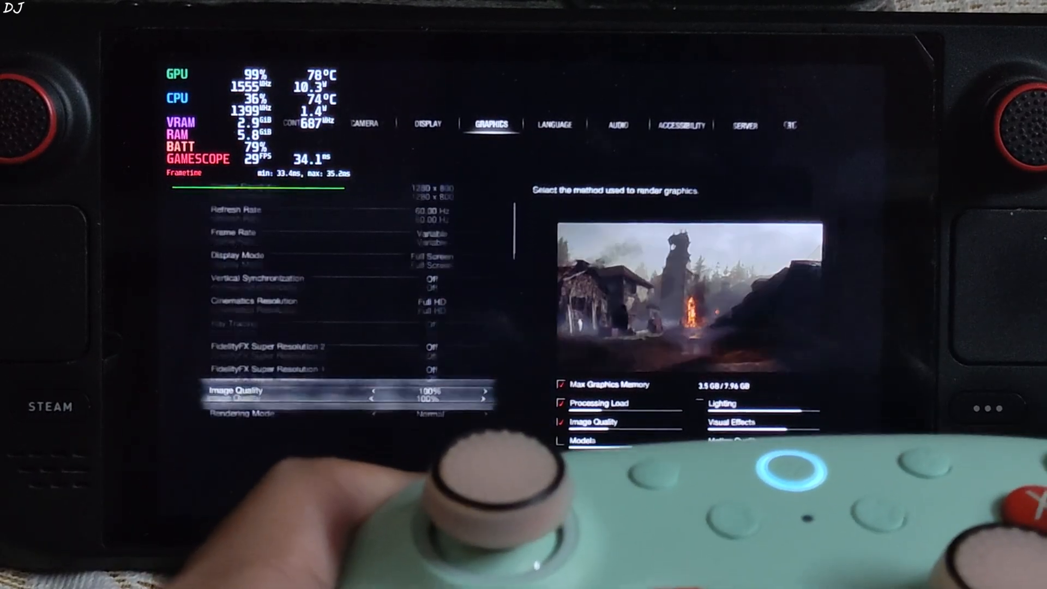
scroll(down, 3)
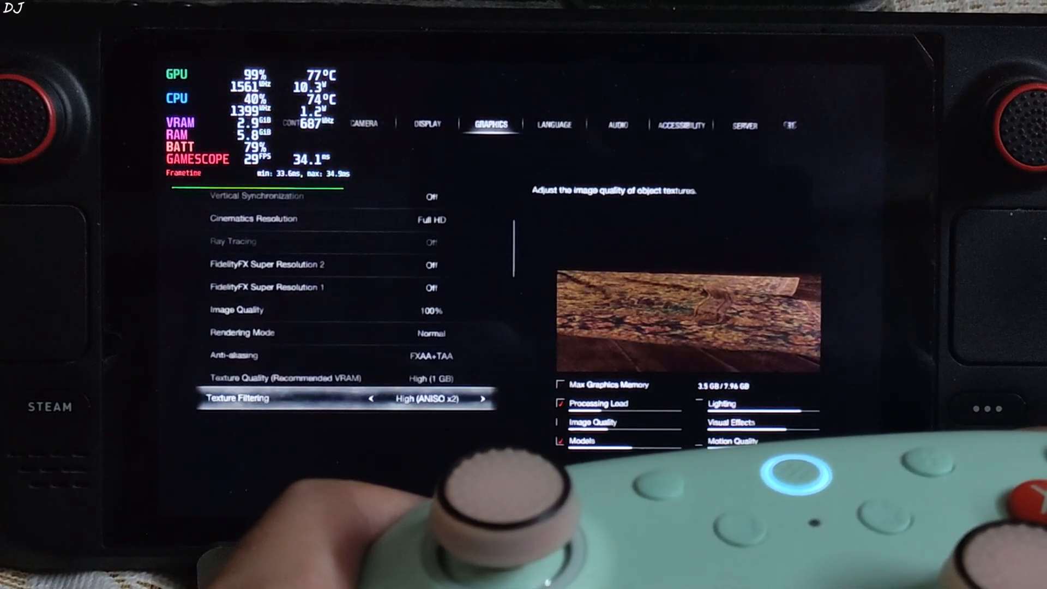
scroll(down, 3)
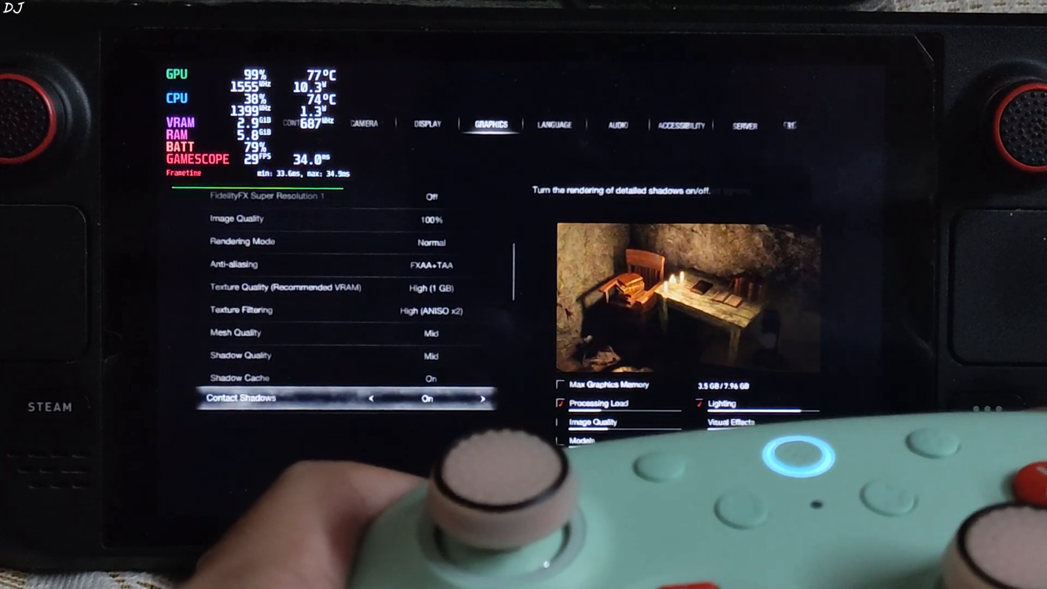
scroll(down, 3)
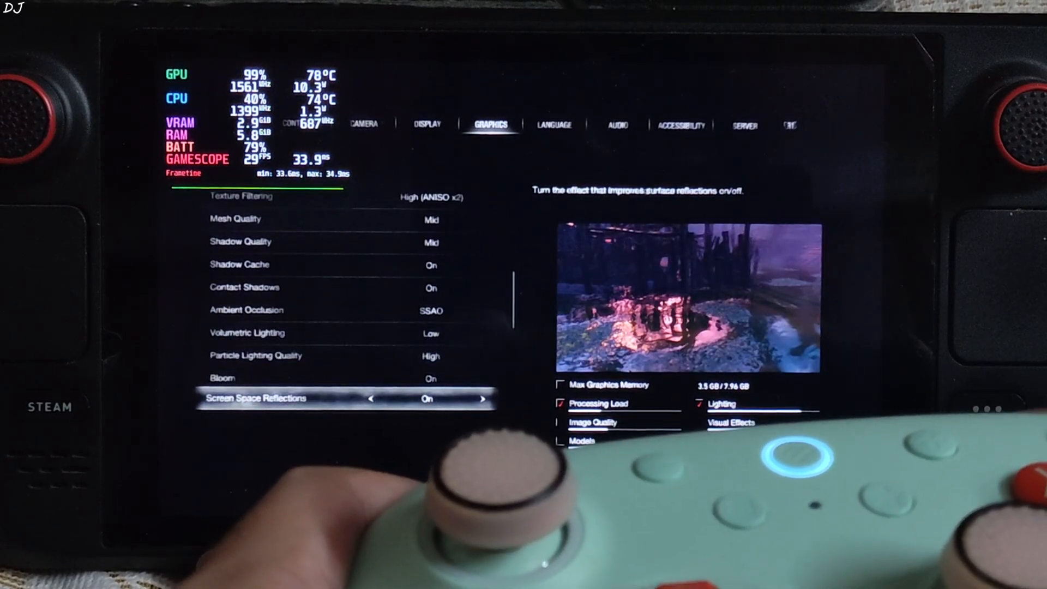
scroll(down, 3)
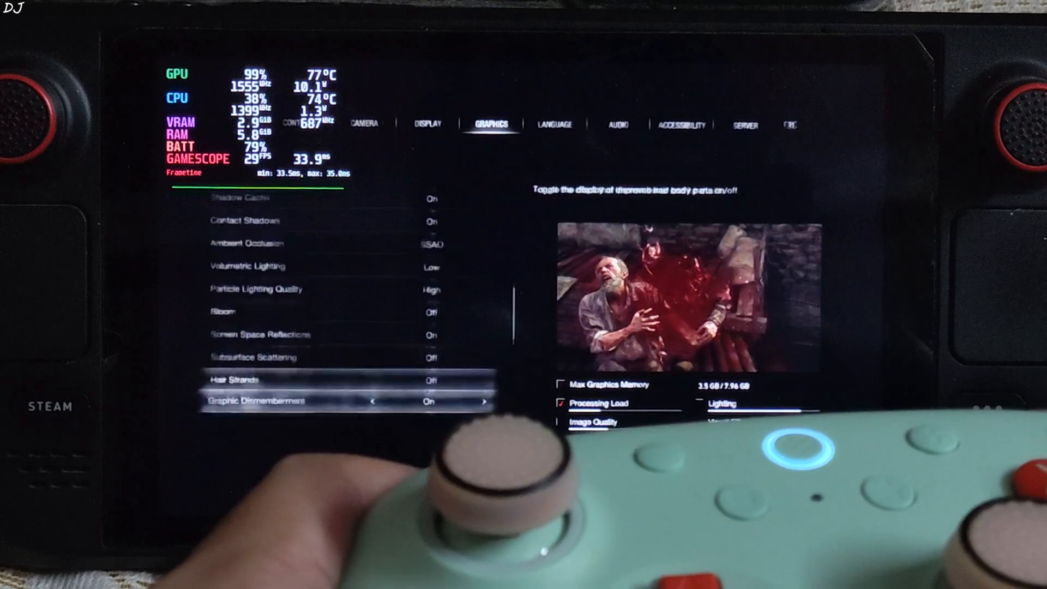
scroll(down, 3)
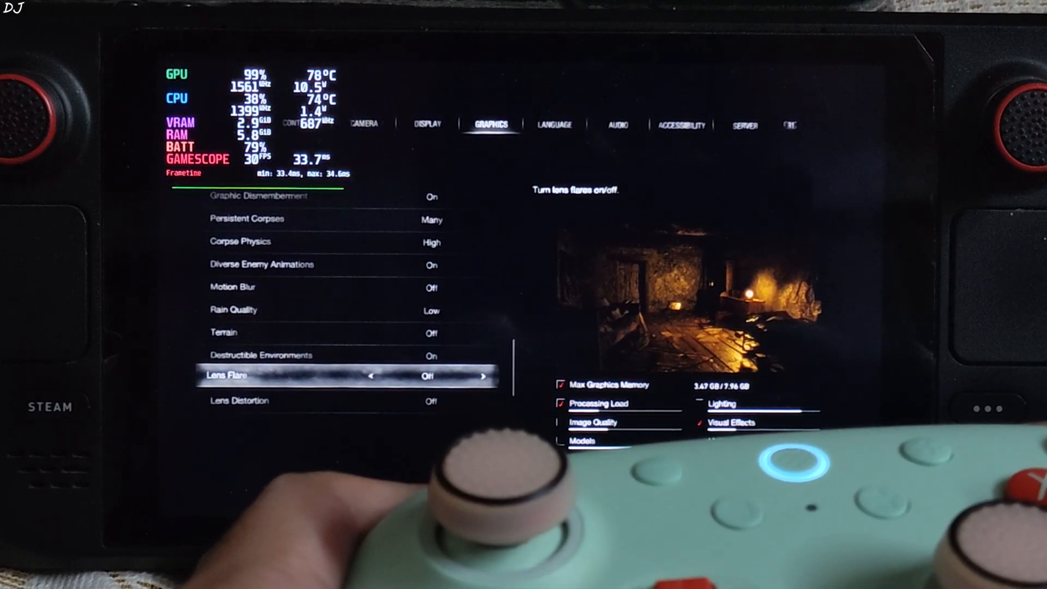
scroll(down, 3)
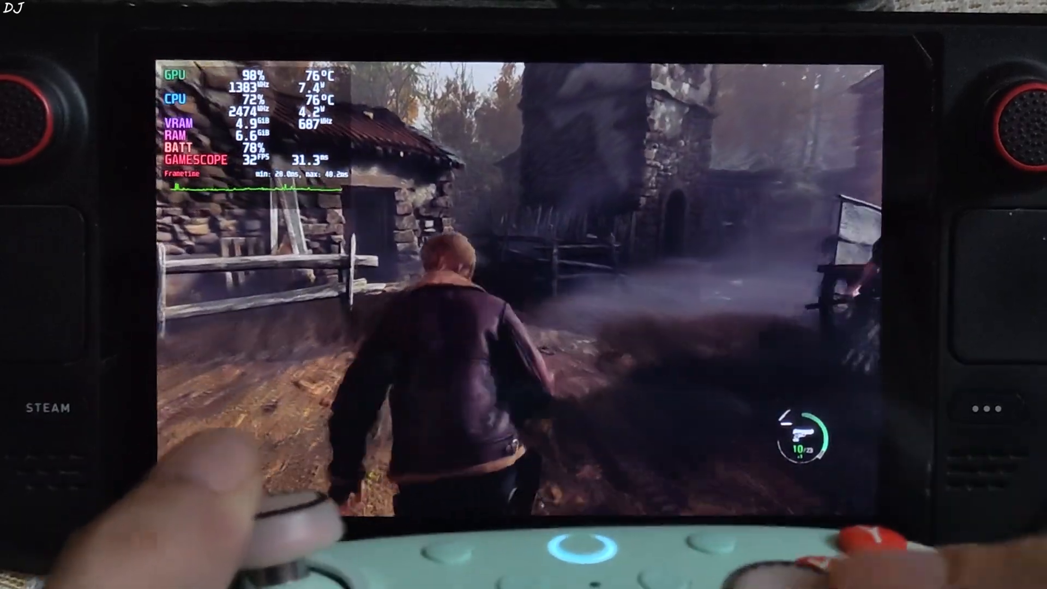
mouse_move(253, 508)
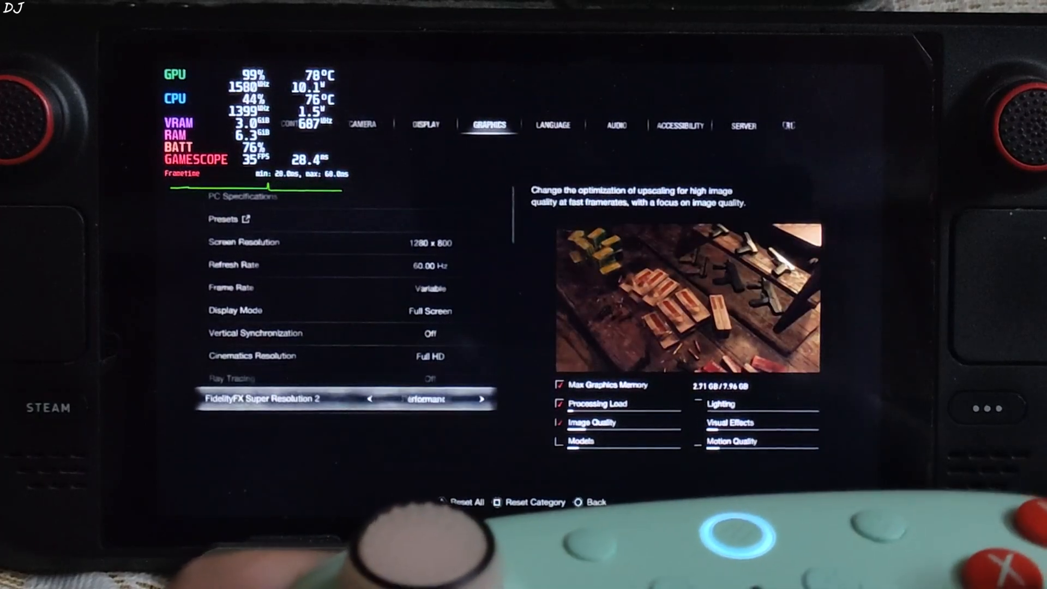
Enable FSR 2, set Mesh and Shadow Quality to Low, and turn SSR, Bloom and Motion Blur off
scroll(down, 3)
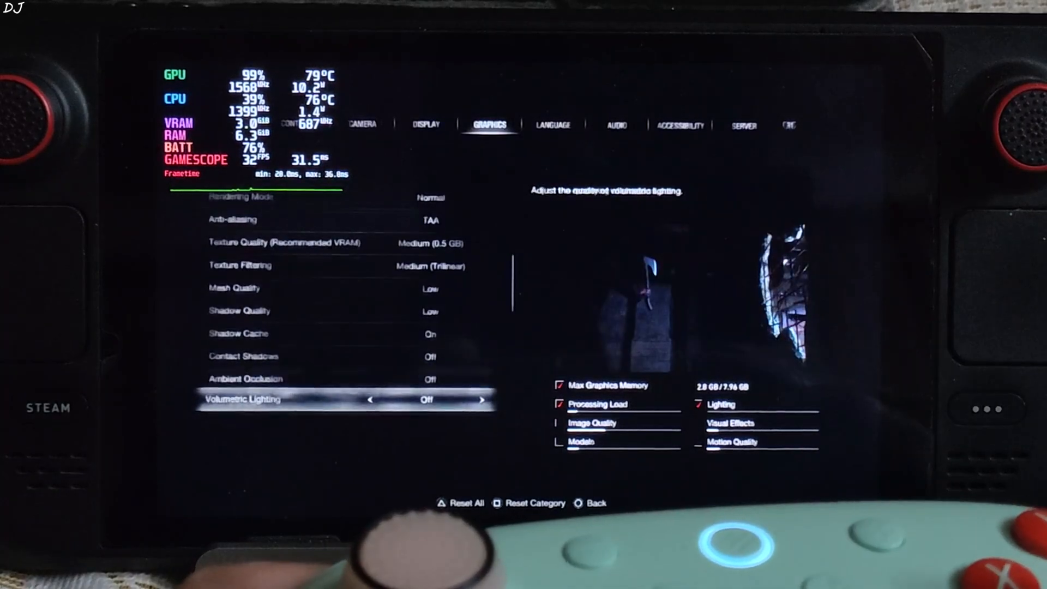
scroll(down, 3)
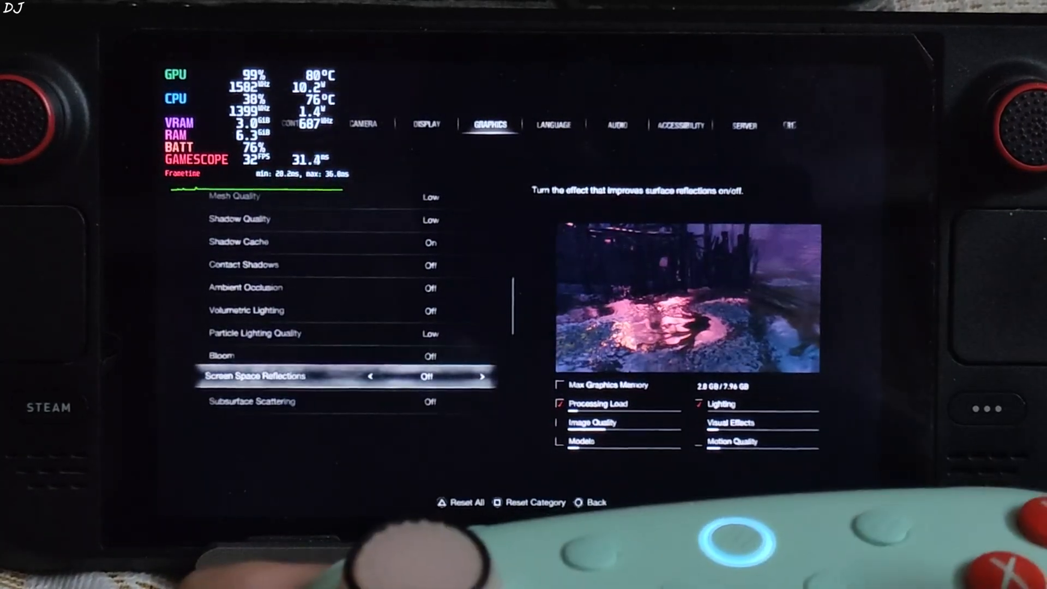
scroll(down, 3)
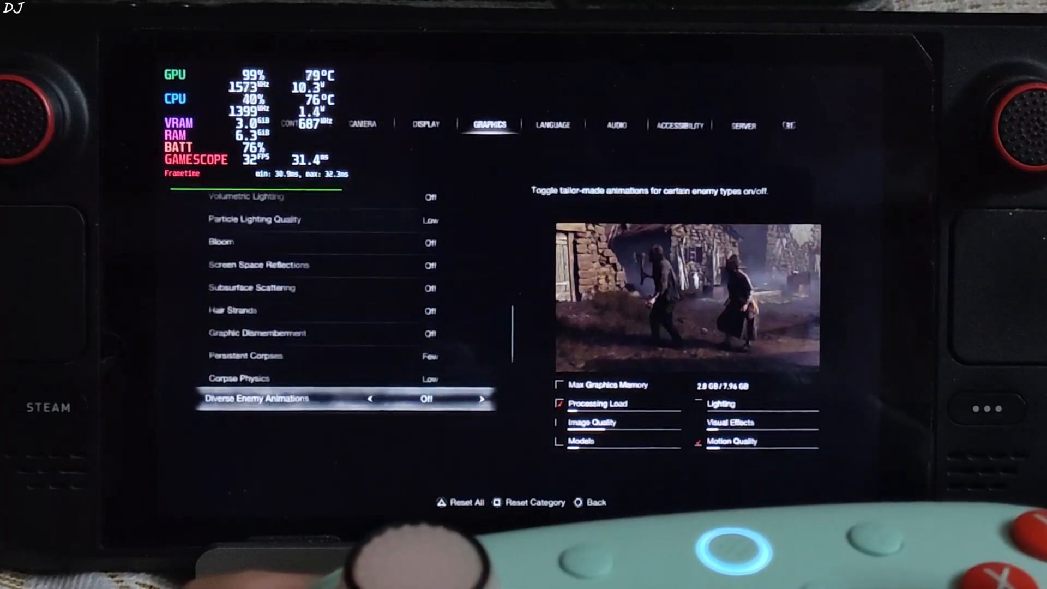
scroll(down, 3)
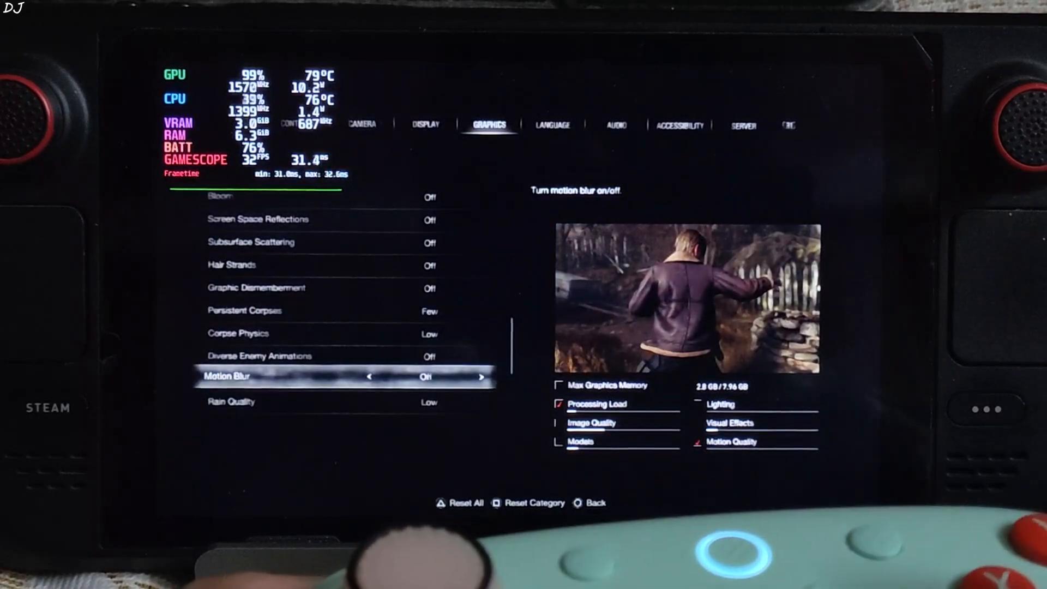
scroll(down, 3)
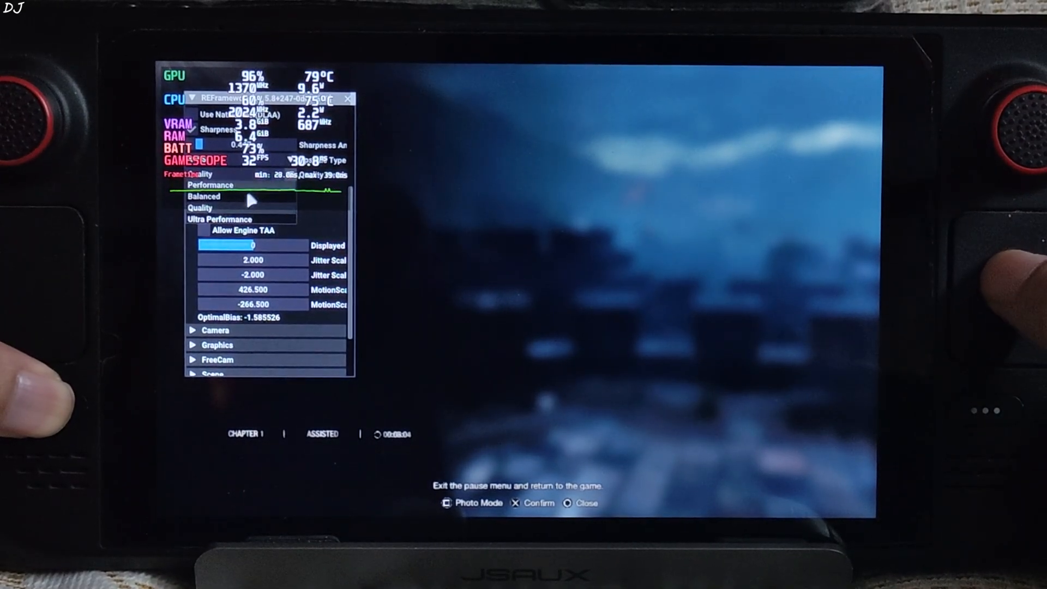
Pick Balanced in the TemporalUpscaler Quality Level dropdown
click(203, 196)
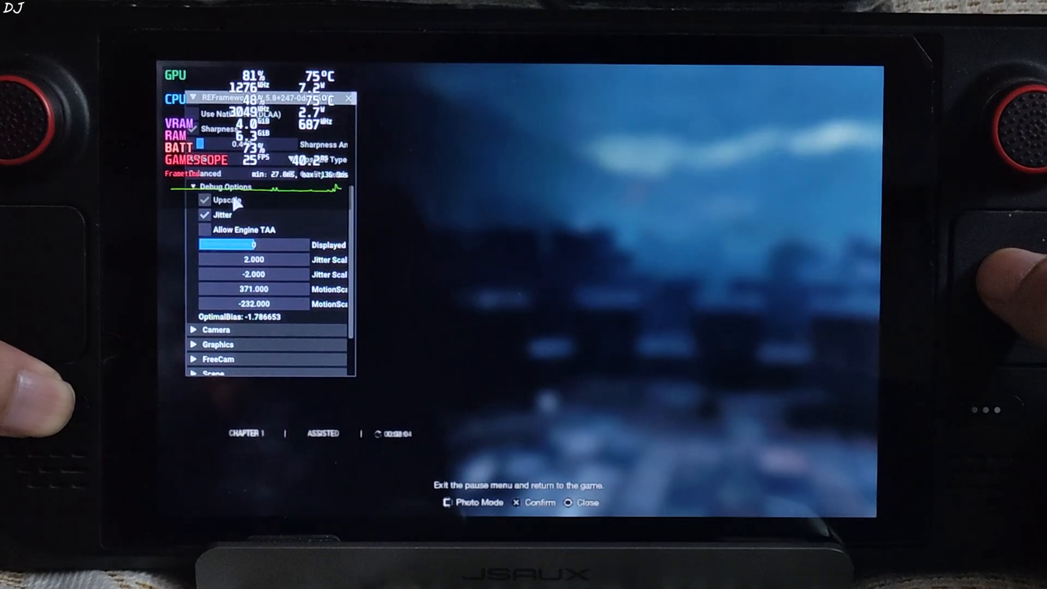